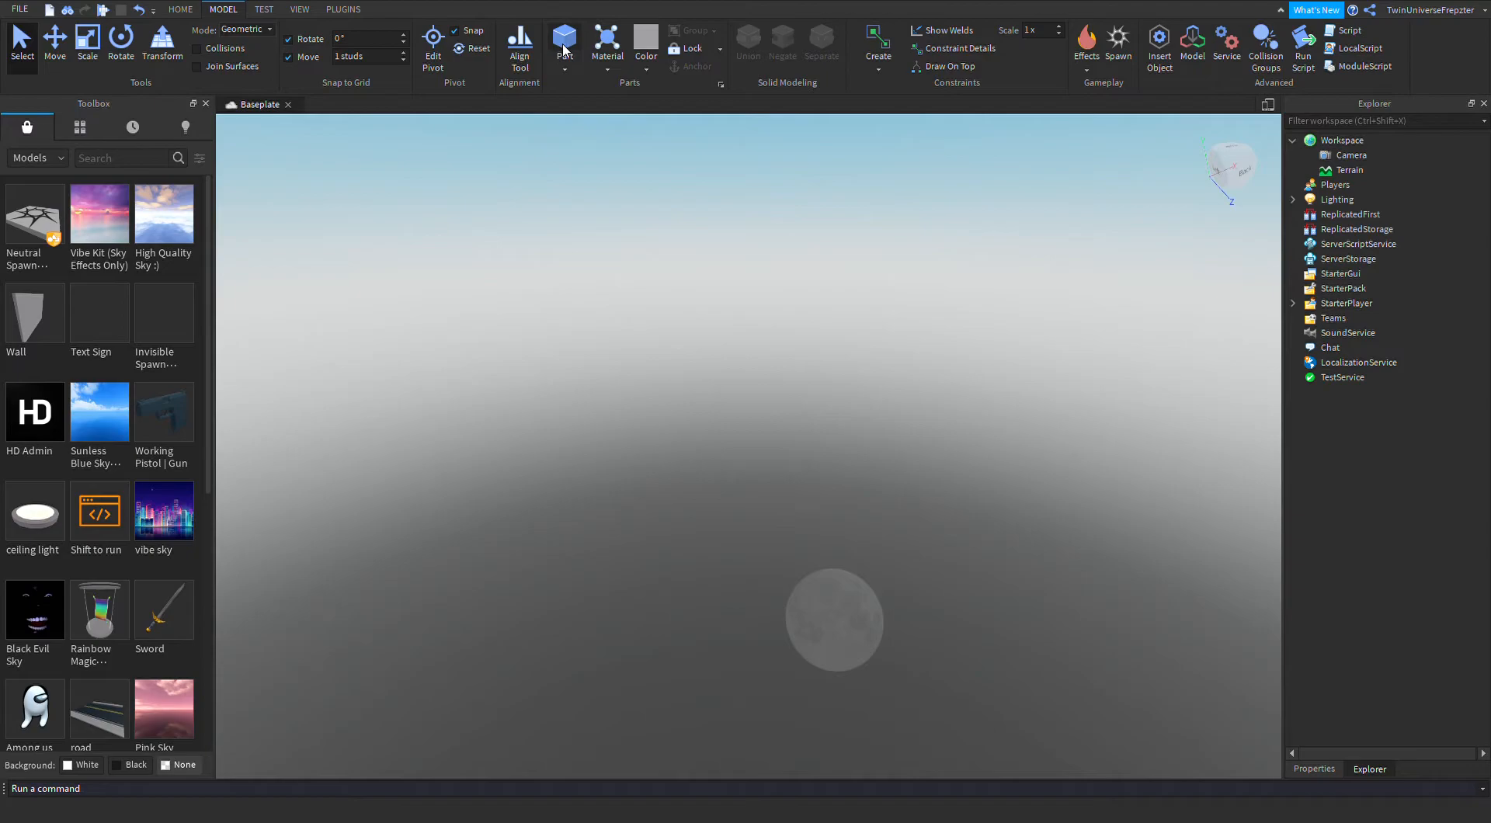
# Step: Insert a new Part and place it as Block inside ServerScriptService
pyautogui.click(562, 41)
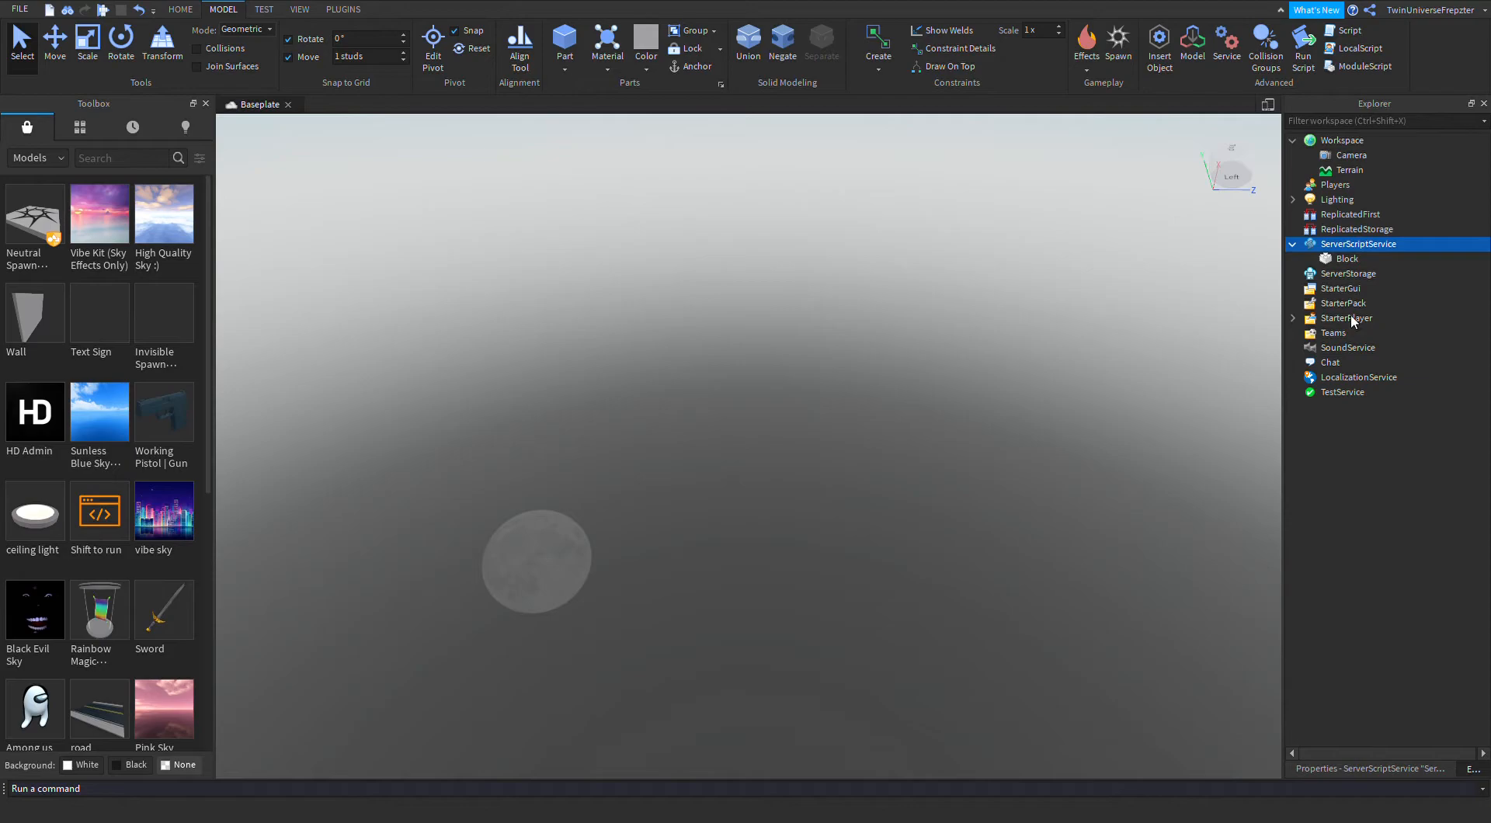
# Step: In the new server script, declare local seed = math.random(1,1000) and local MAPSIZE = 50
pyautogui.doubleClick(1348, 258)
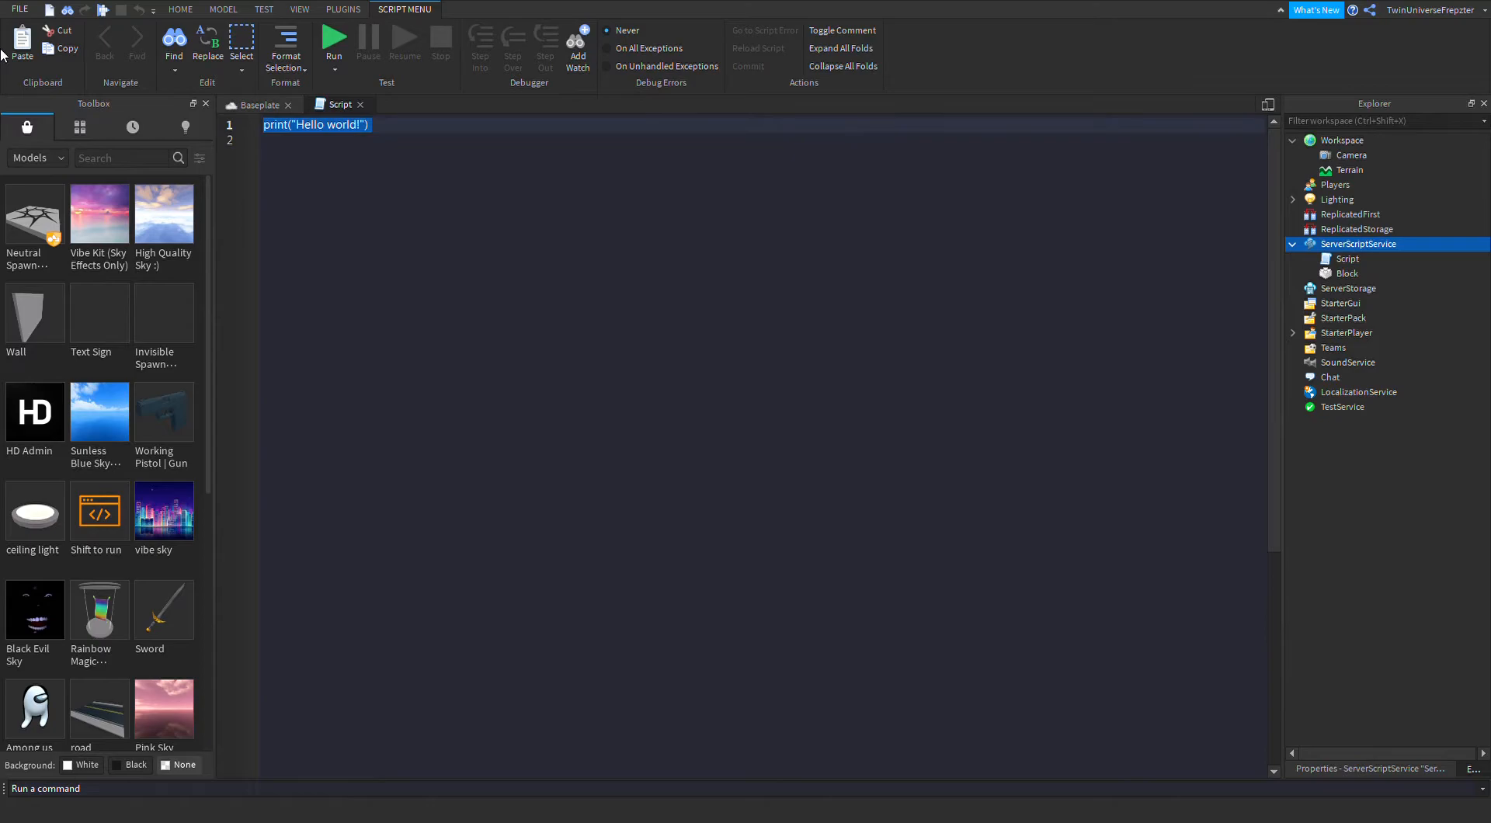
pyautogui.write('local seed = math.random(1,1000)')
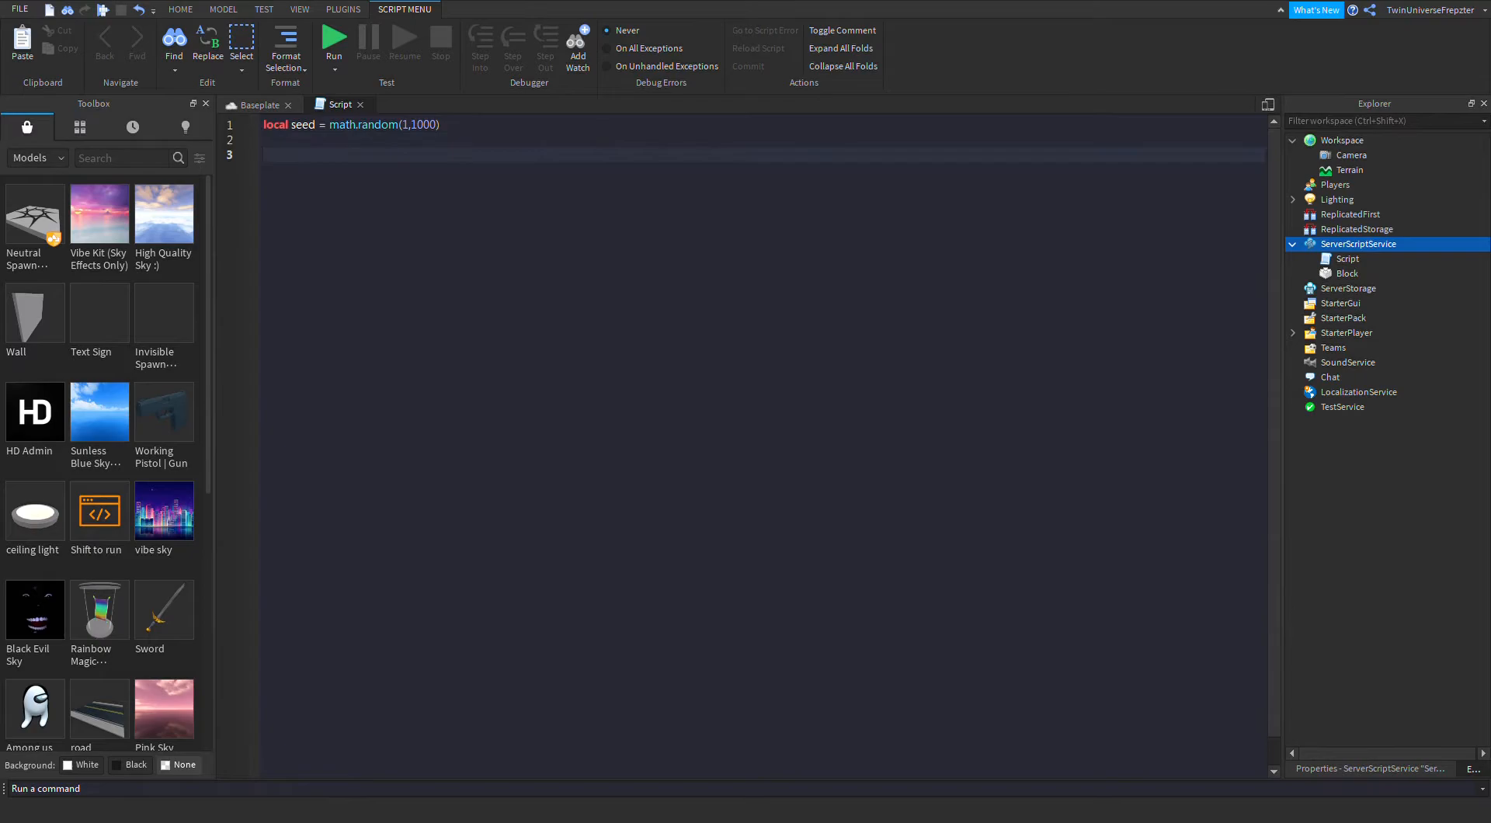
pyautogui.write('local MAPSIZE = 50')
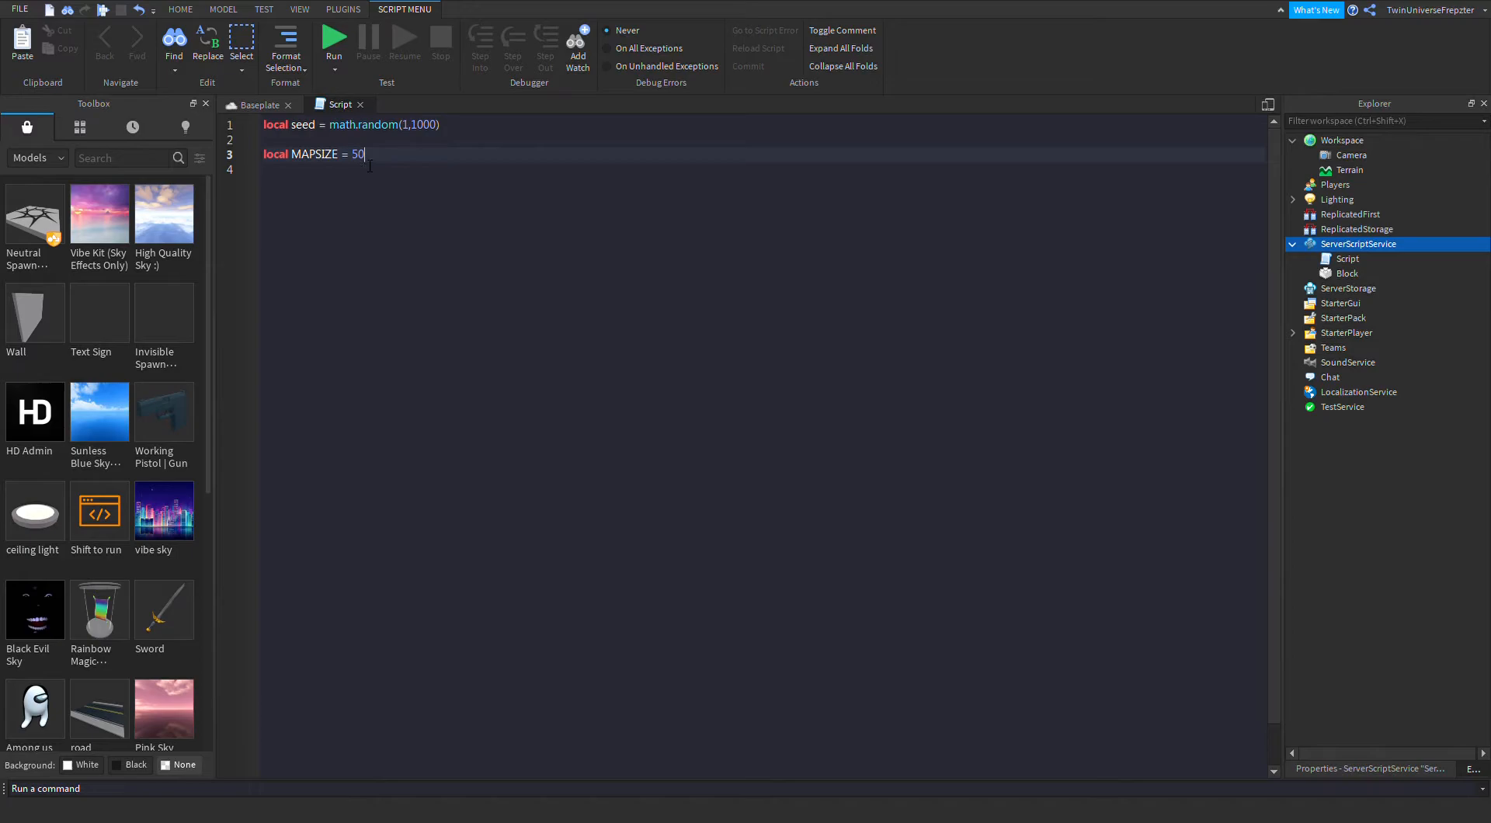
# Step: Add the local MAPSCALE declaration as MAPSIZE divided by 2
pyautogui.doubleClick(359, 154)
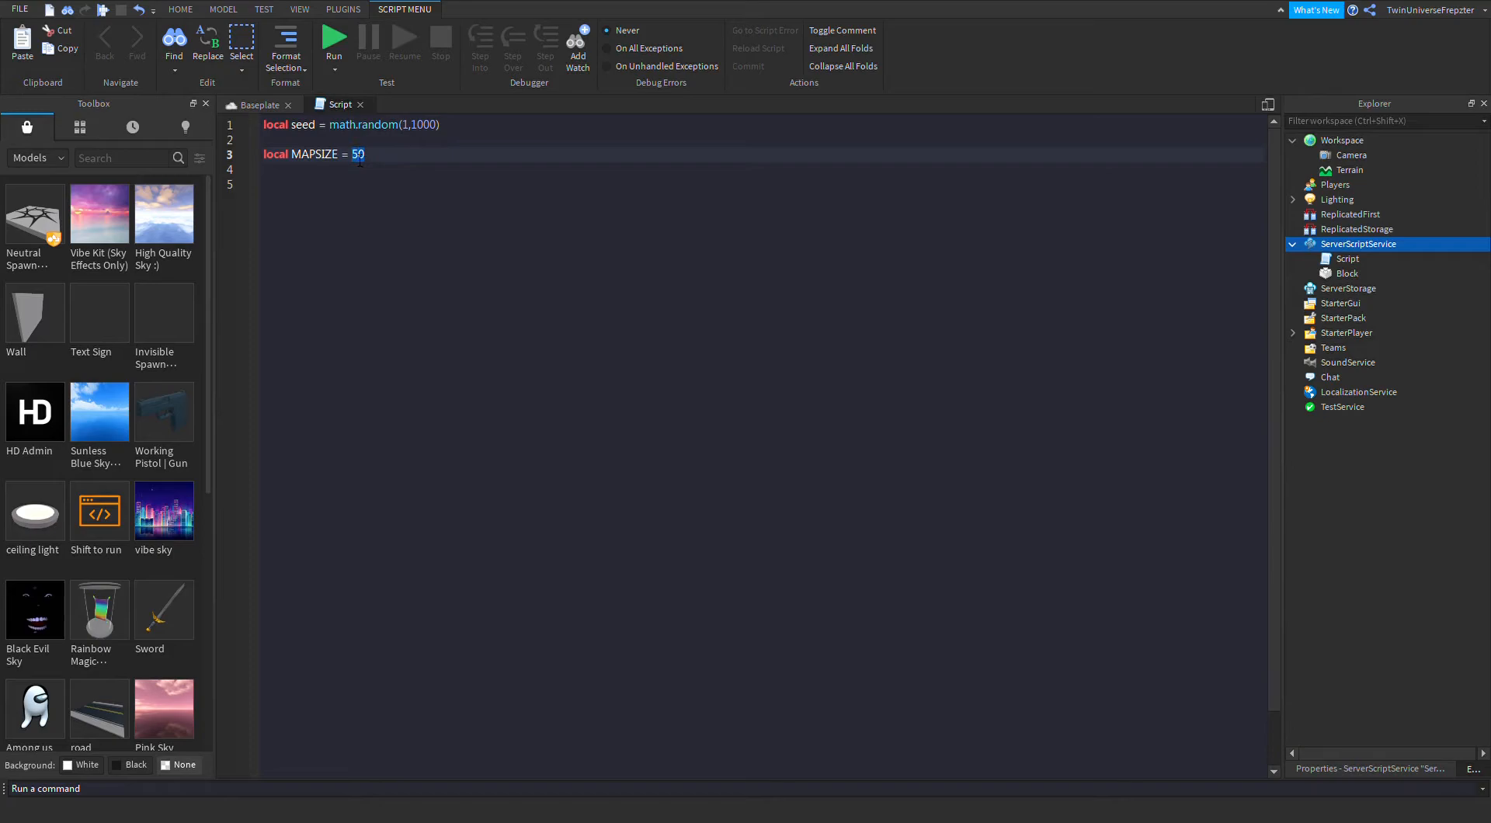
pyautogui.write('local MAPSCALE = 50/')
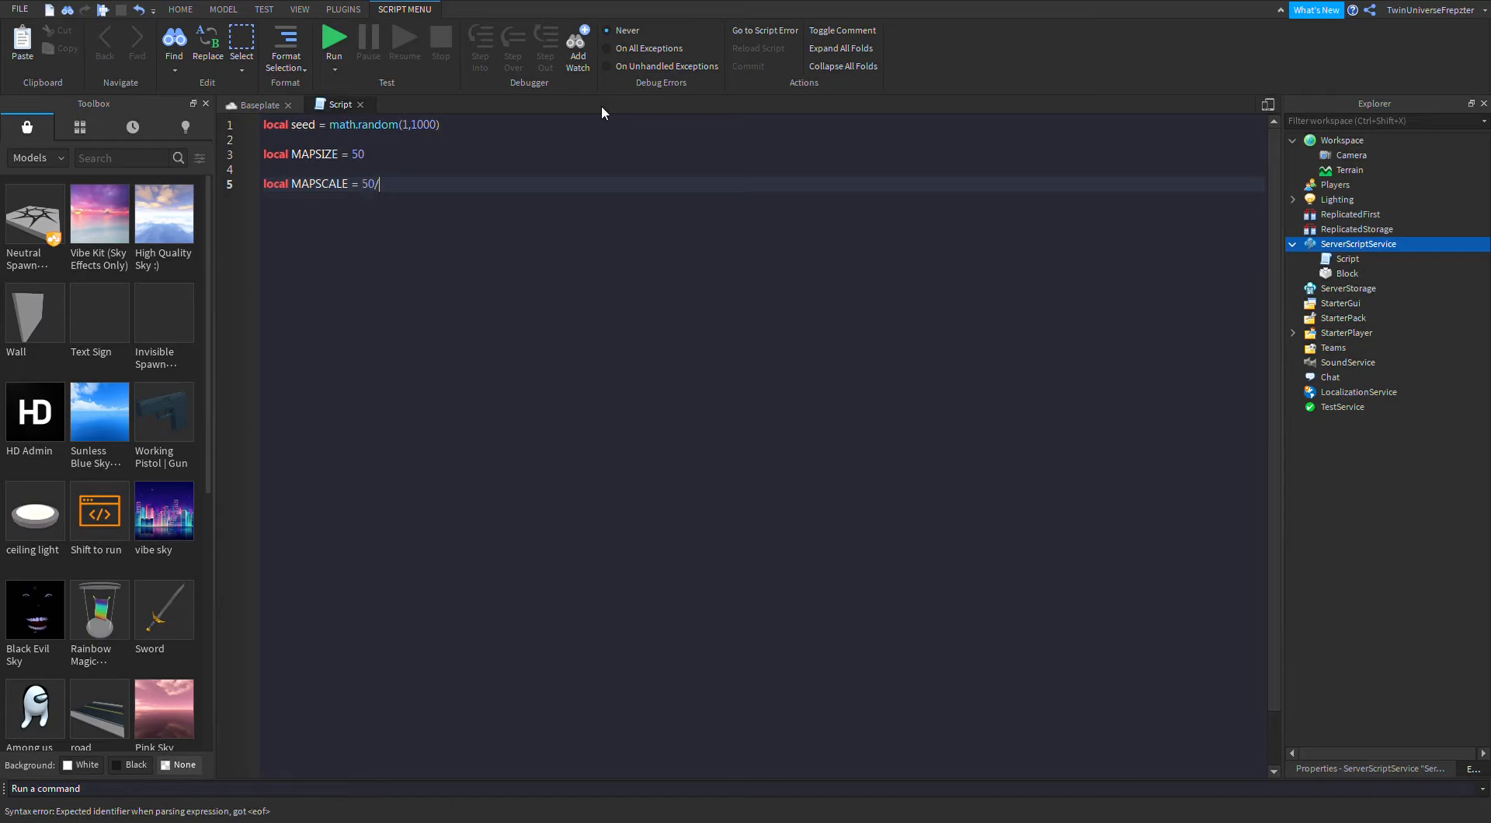
pyautogui.write('2')
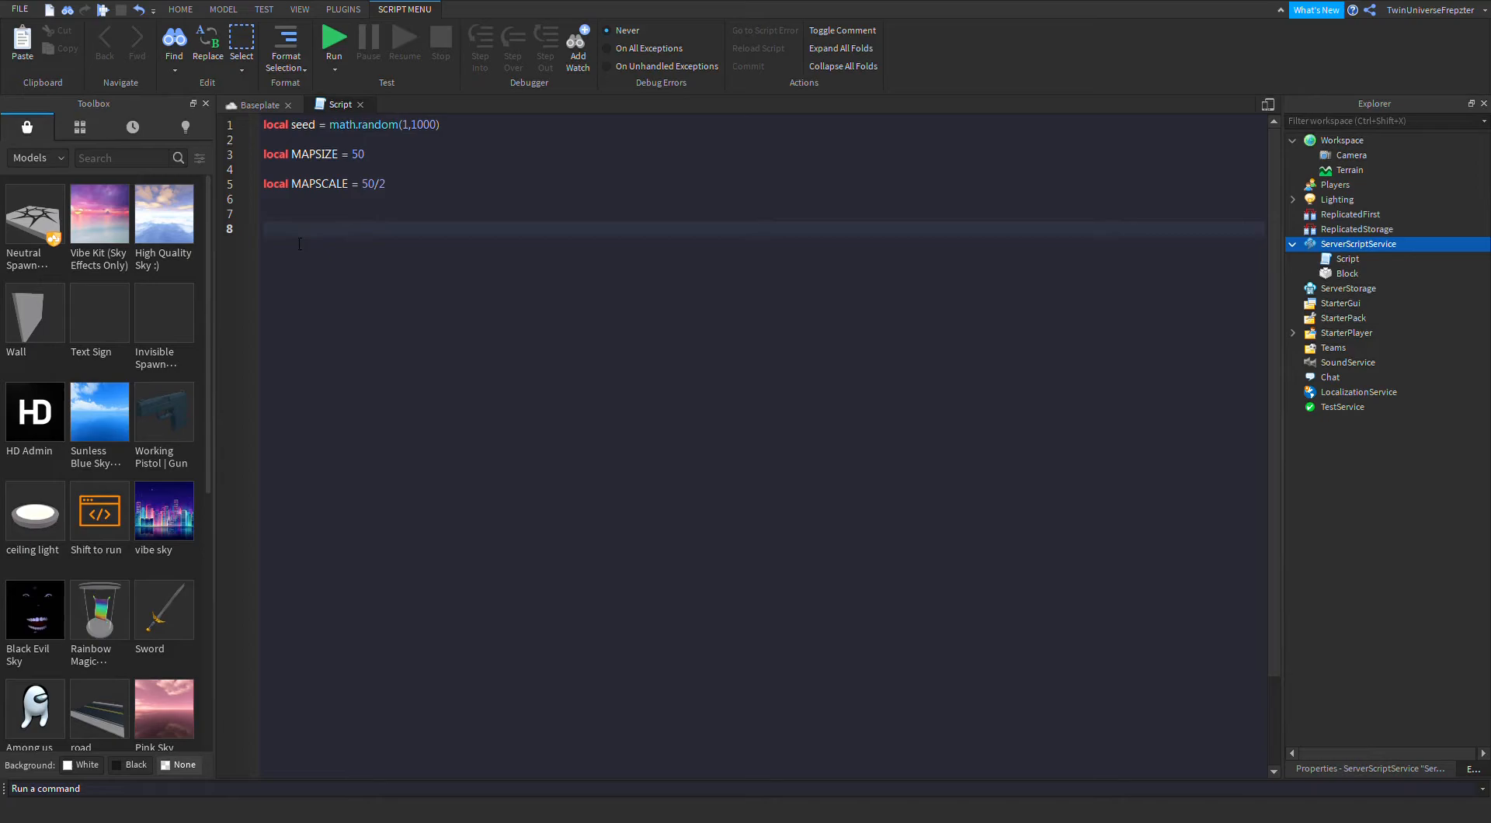
# Step: Write nested for loops over xAxis and zAxis from -MAPSCALE to MAPSCALE and begin a local noise line
pyautogui.write('for xAxis = ma')
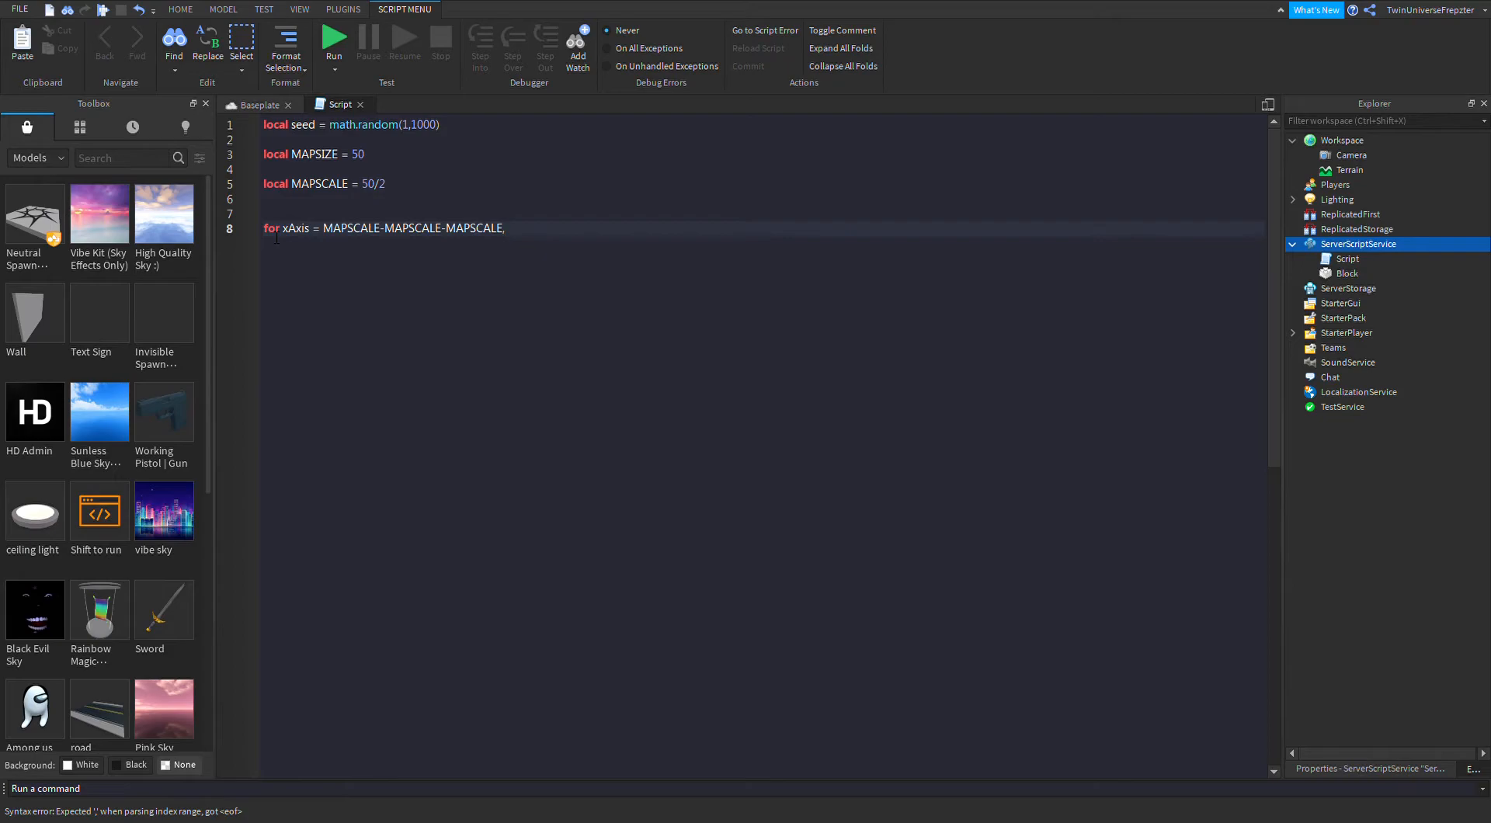
pyautogui.write('MAPSCALE do')
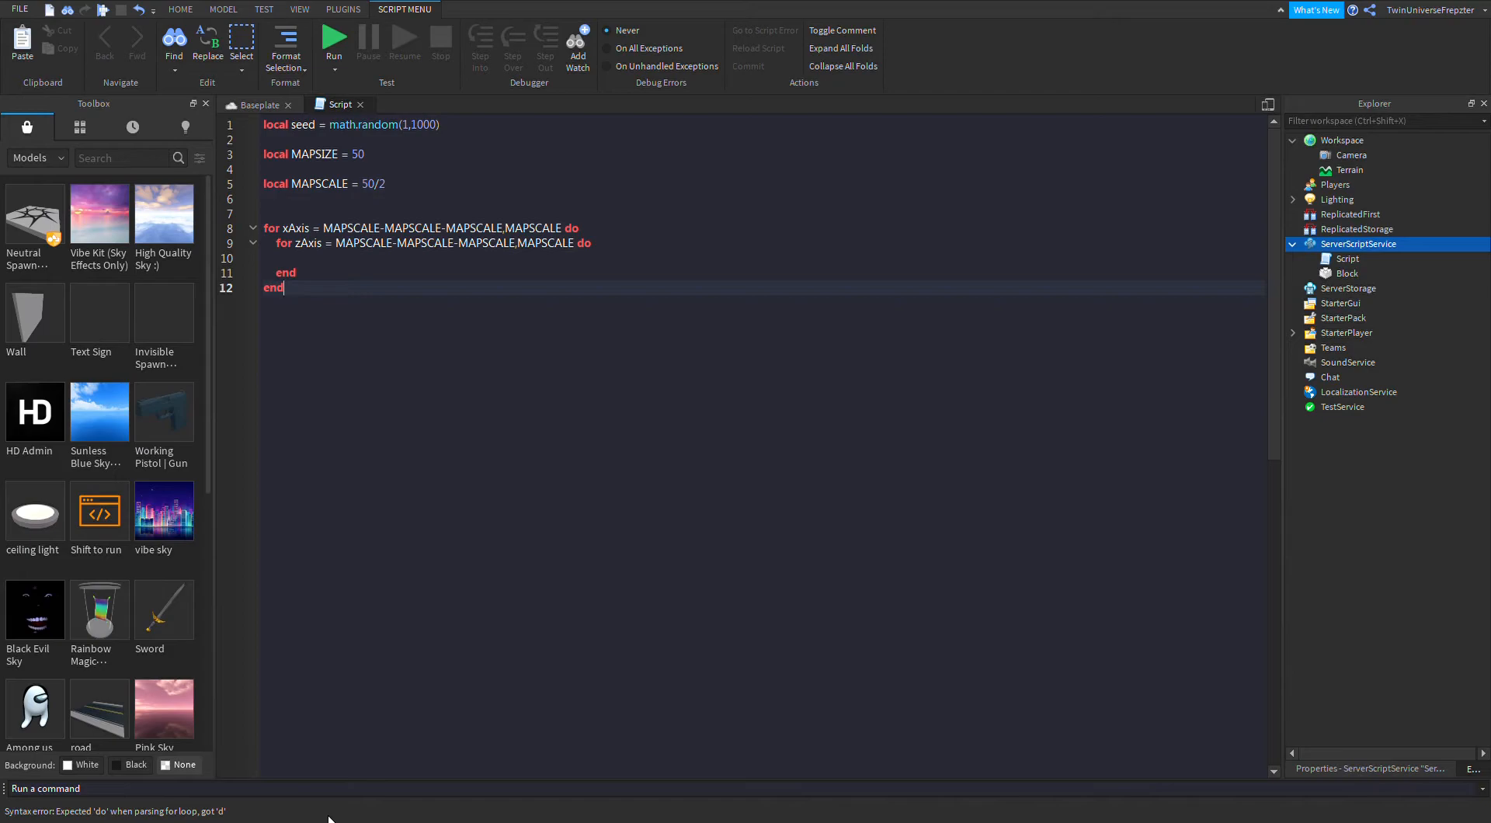
pyautogui.write('local noise = math.')
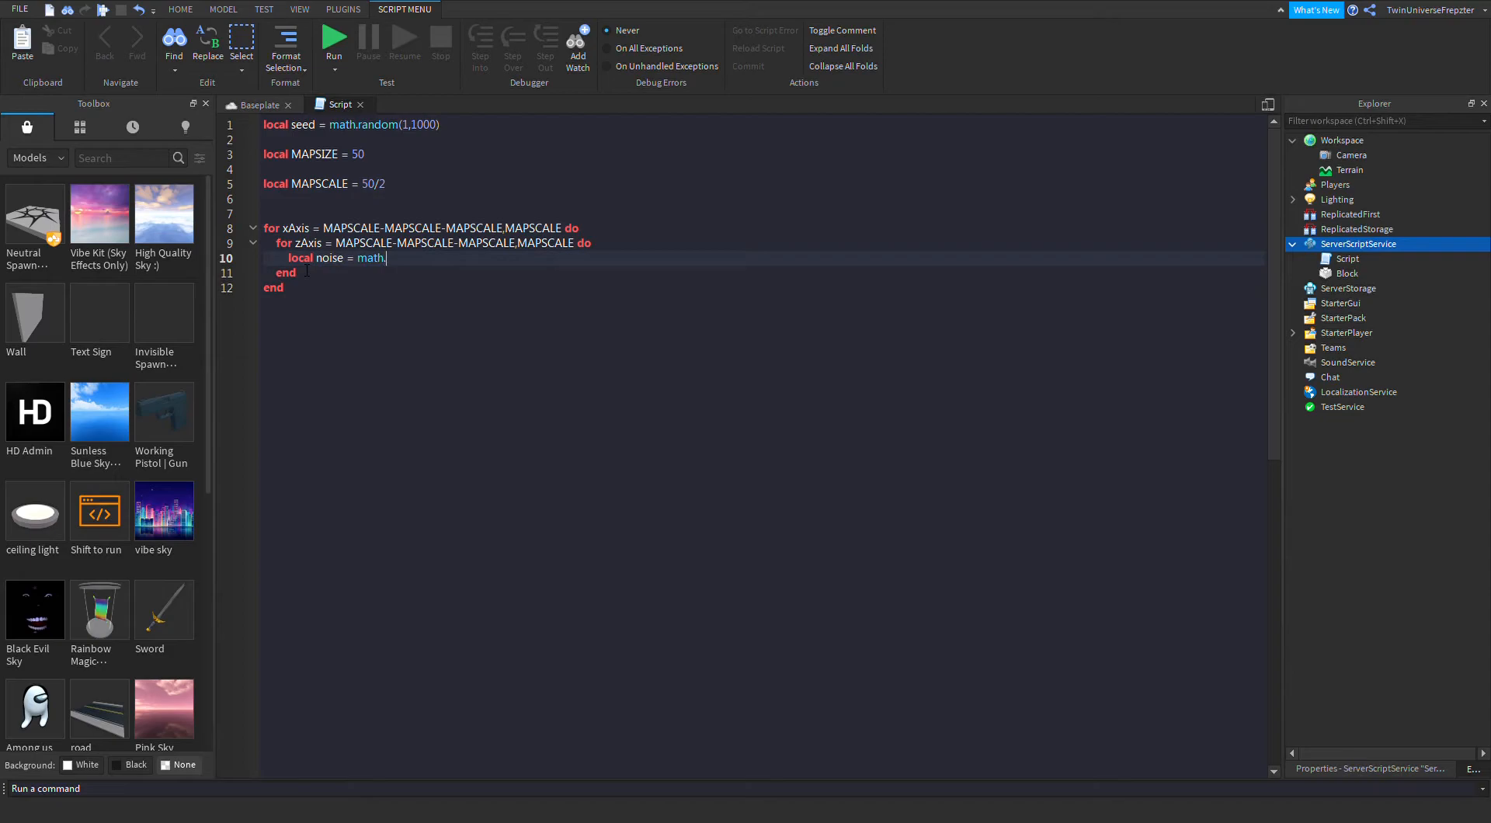
# Step: Set noise = math.noise(seed, xAxis/12, zAxis/12)*8 and start local block = script.Parent.Block:Clone()
pyautogui.write('noise()')
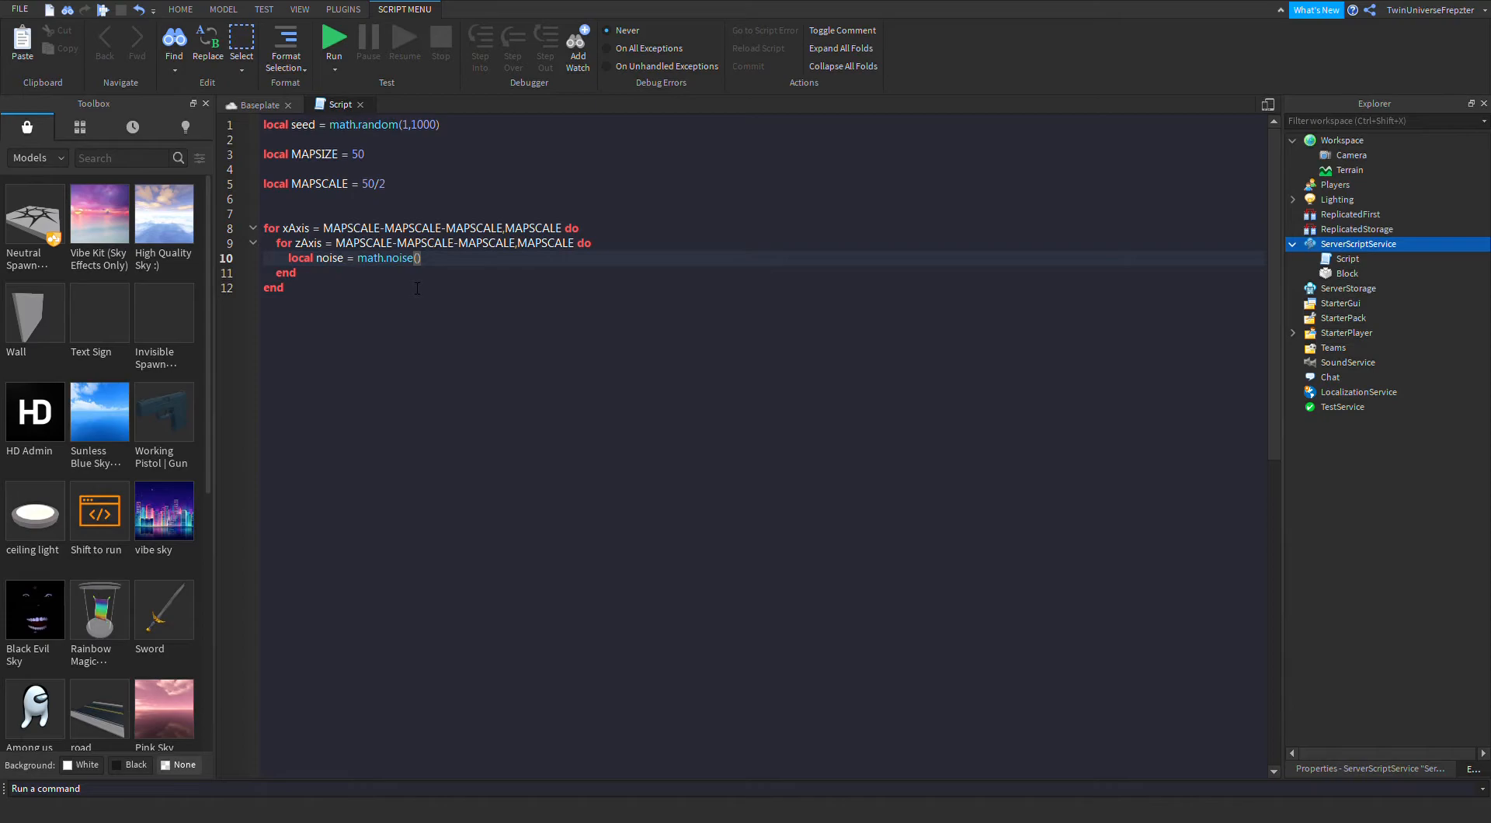
pyautogui.write('seed,XAxis/2')
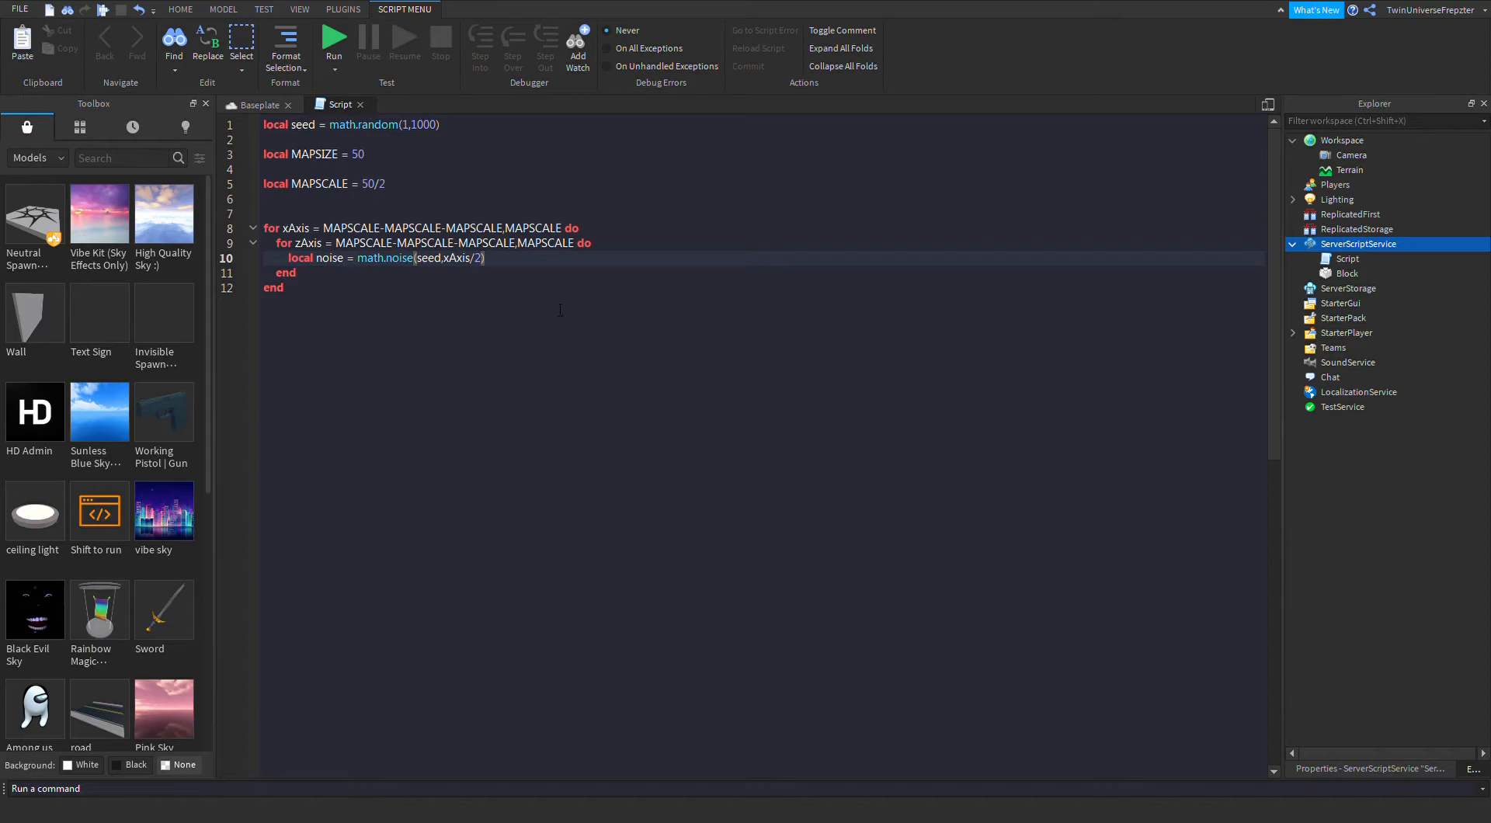
pyautogui.write(',zAxis/12')
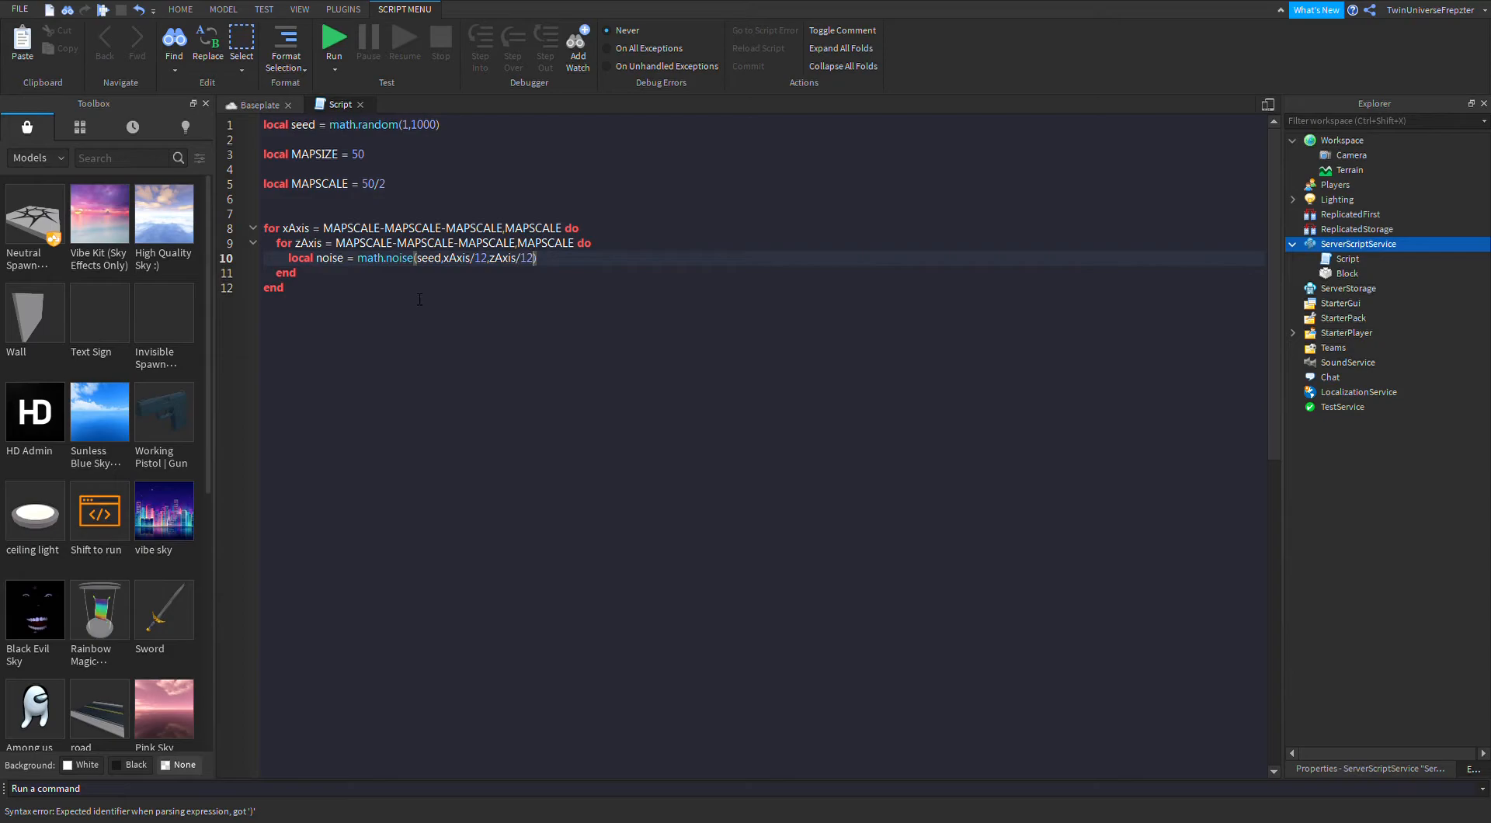
pyautogui.write('*8')
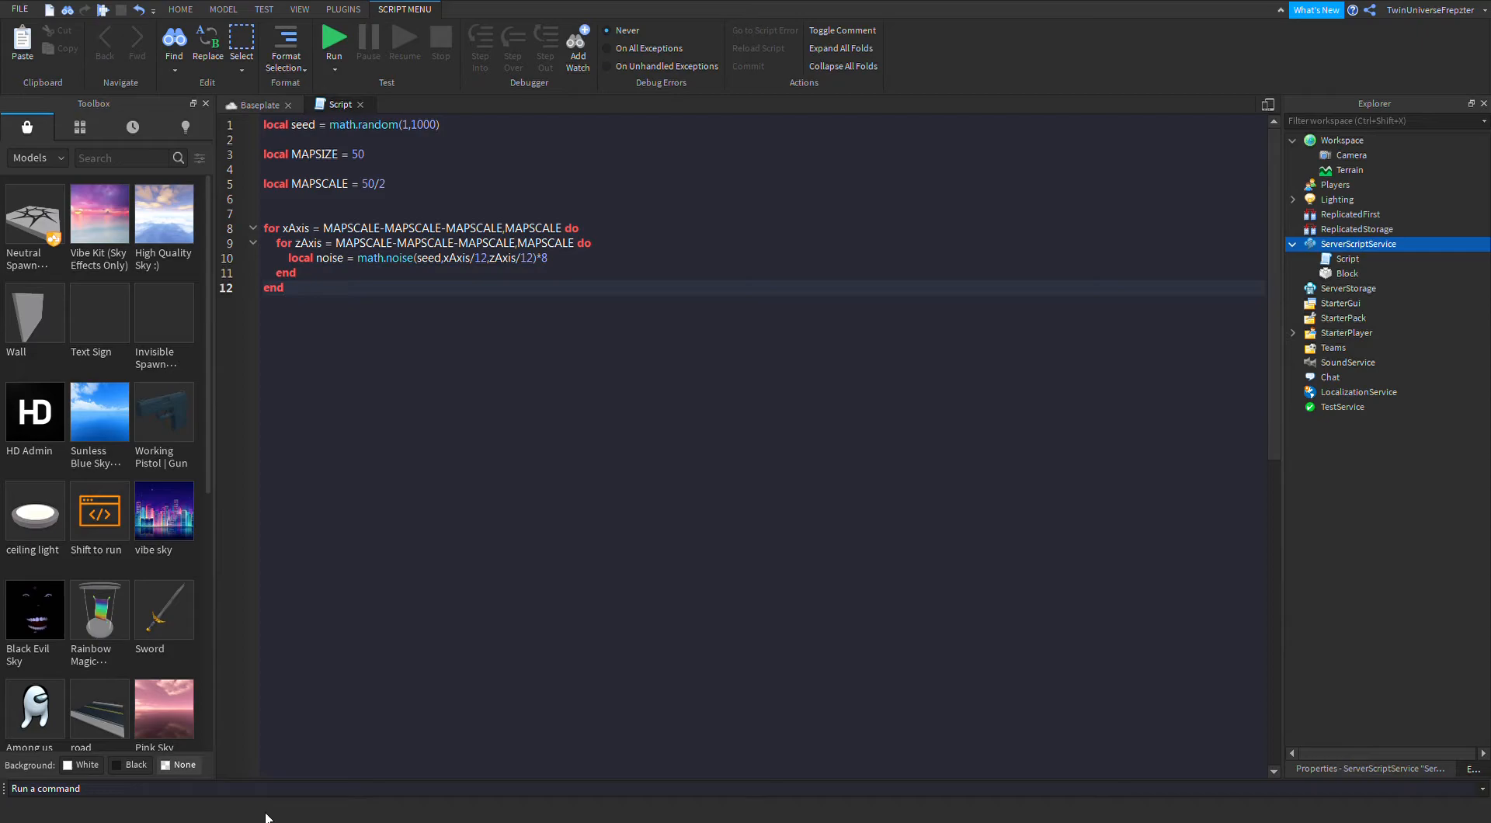
pyautogui.write('script.Parent.Block:Clone(')
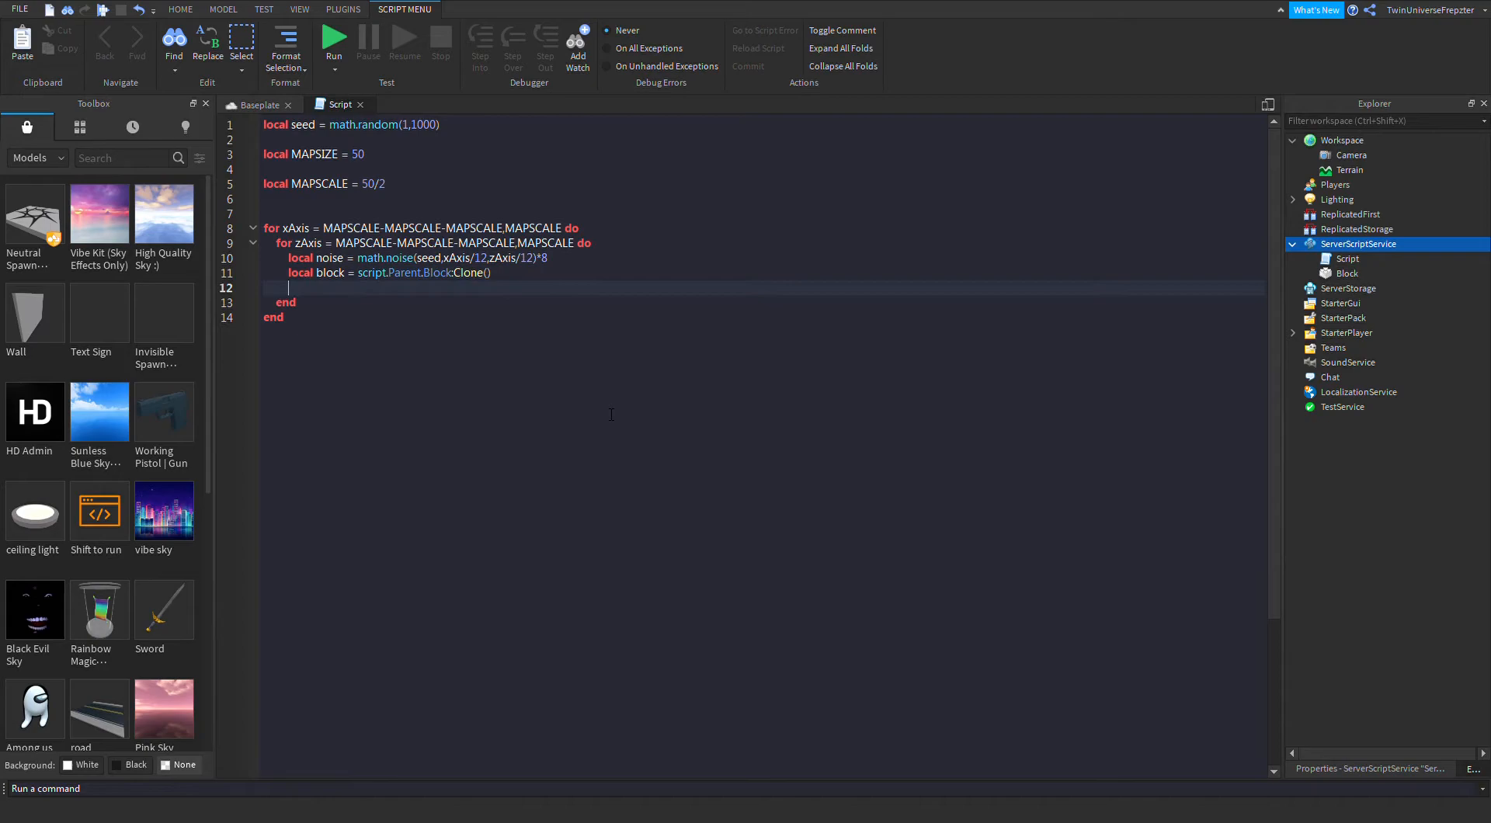
# Step: Assign block.Position = Vector3.new(xAxis*4, math.floor(noise)*4, zAxis*4)
pyautogui.write('block.Position =')
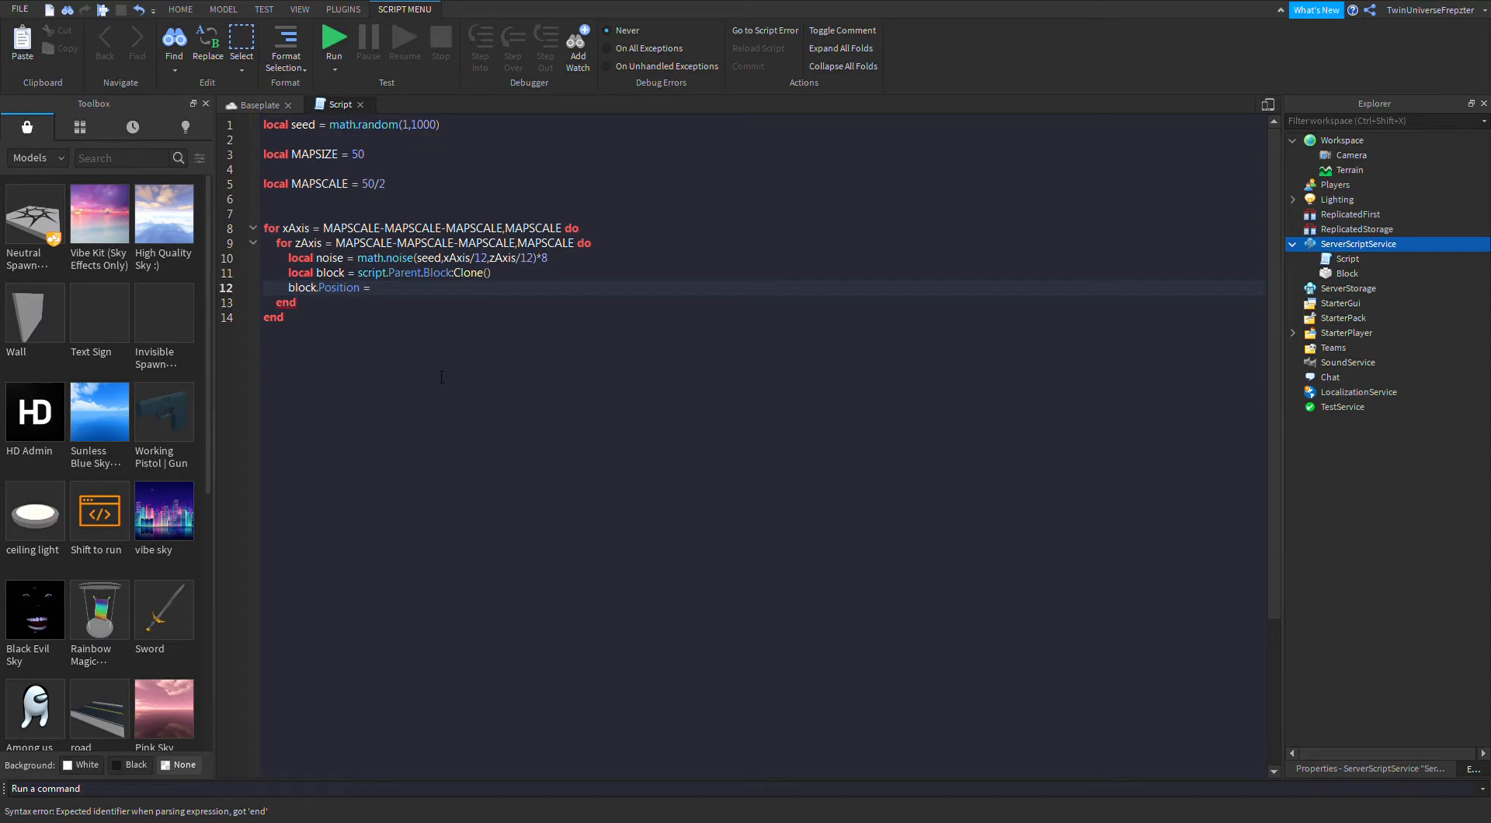
pyautogui.write('Vector3.new()')
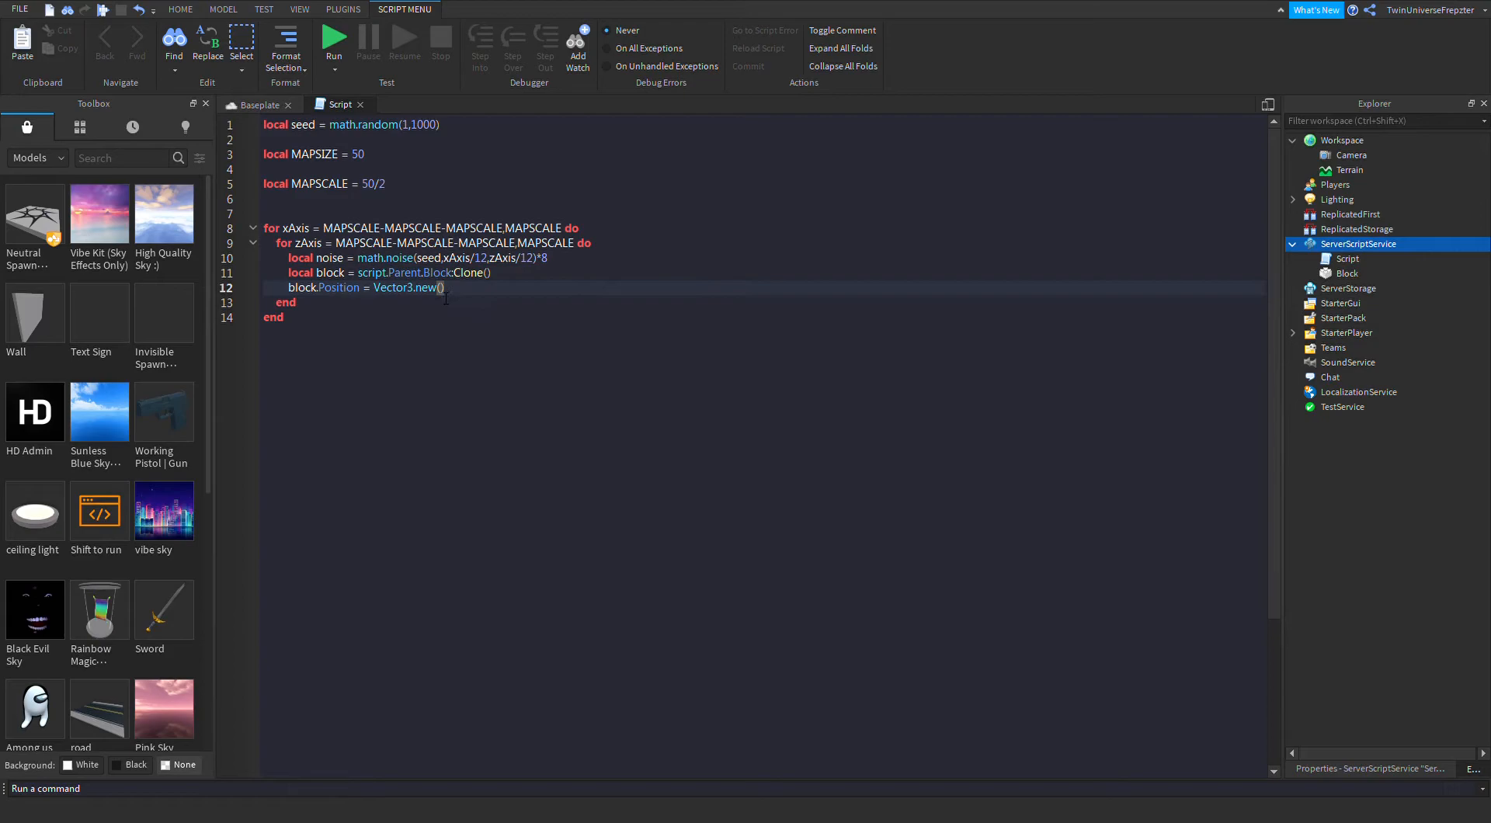
pyautogui.write('xAxis*4')
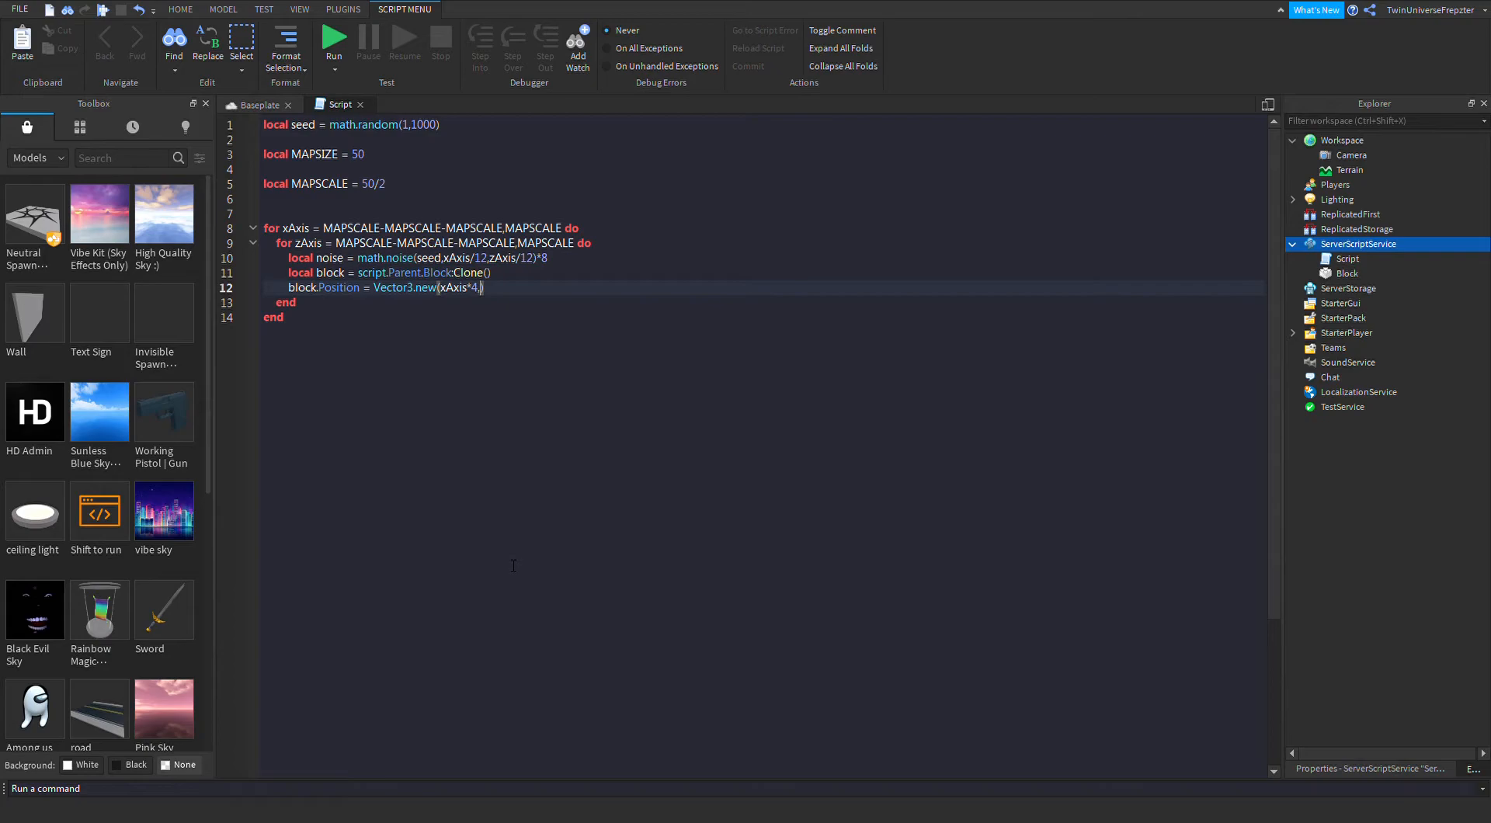
pyautogui.write(',mathfloor')
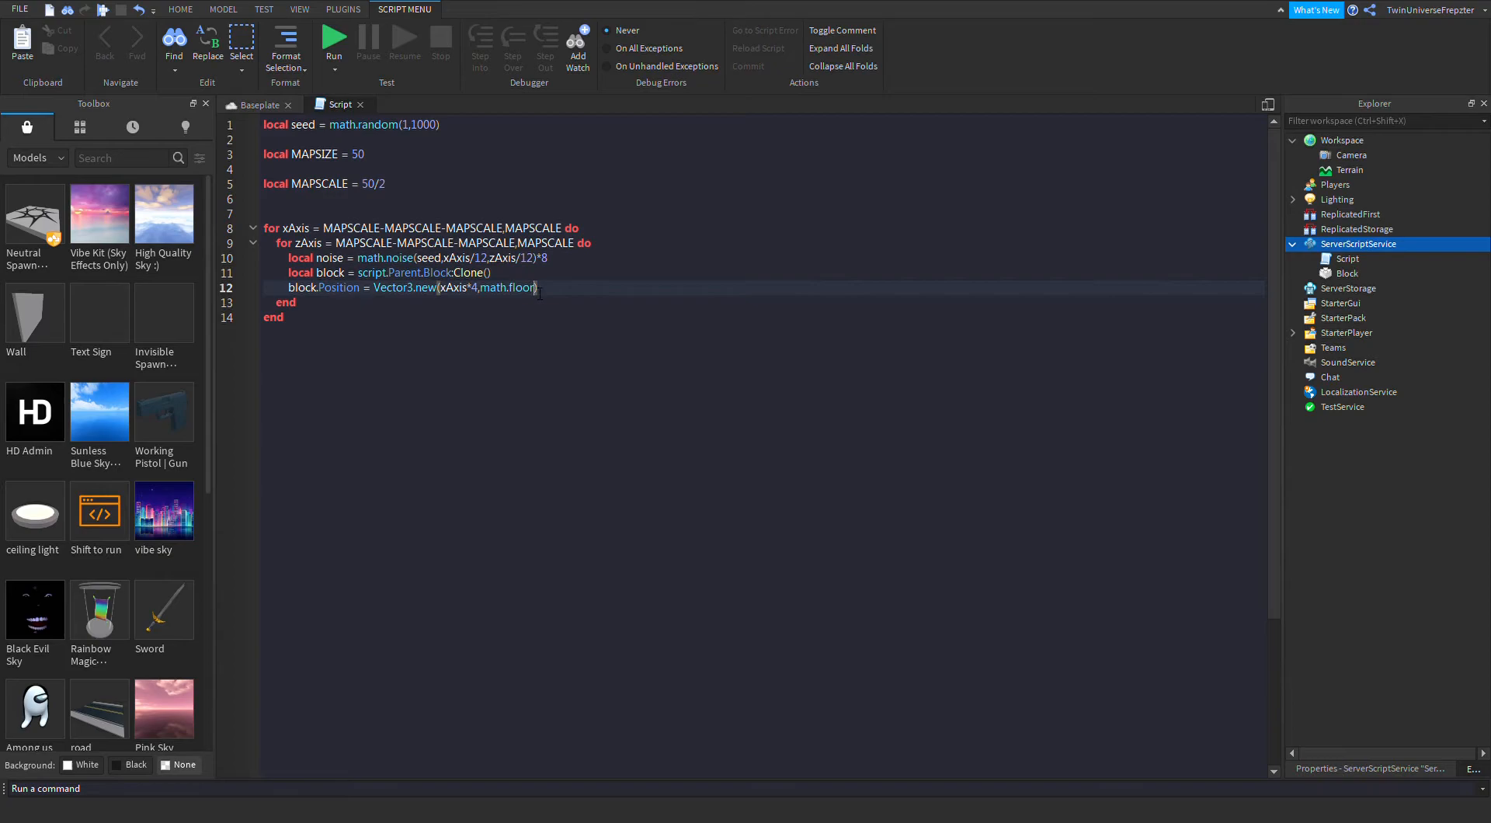
pyautogui.write('(noise)*4,z)')
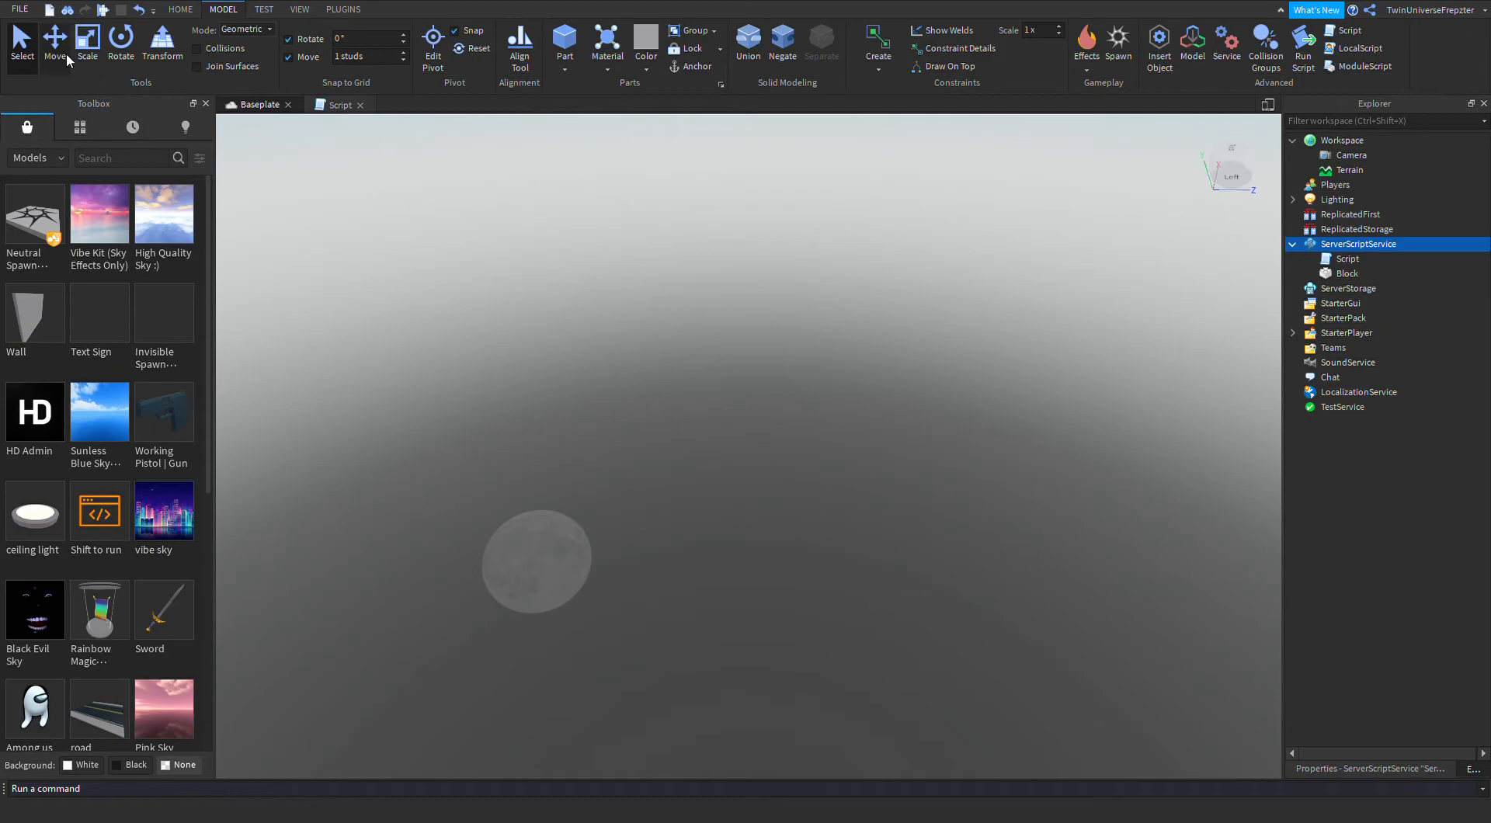
pyautogui.click(264, 10)
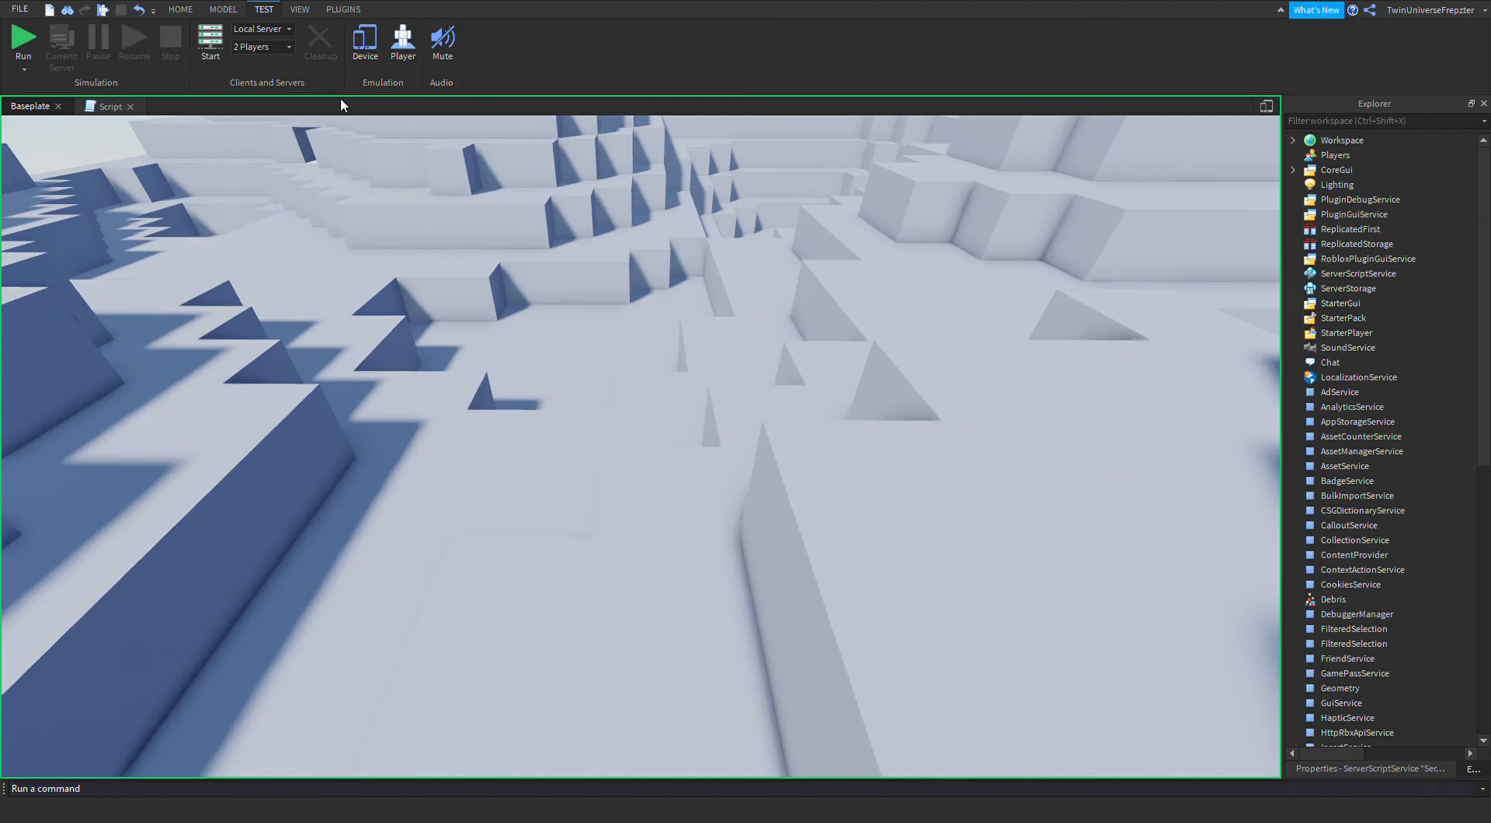
pyautogui.click(23, 41)
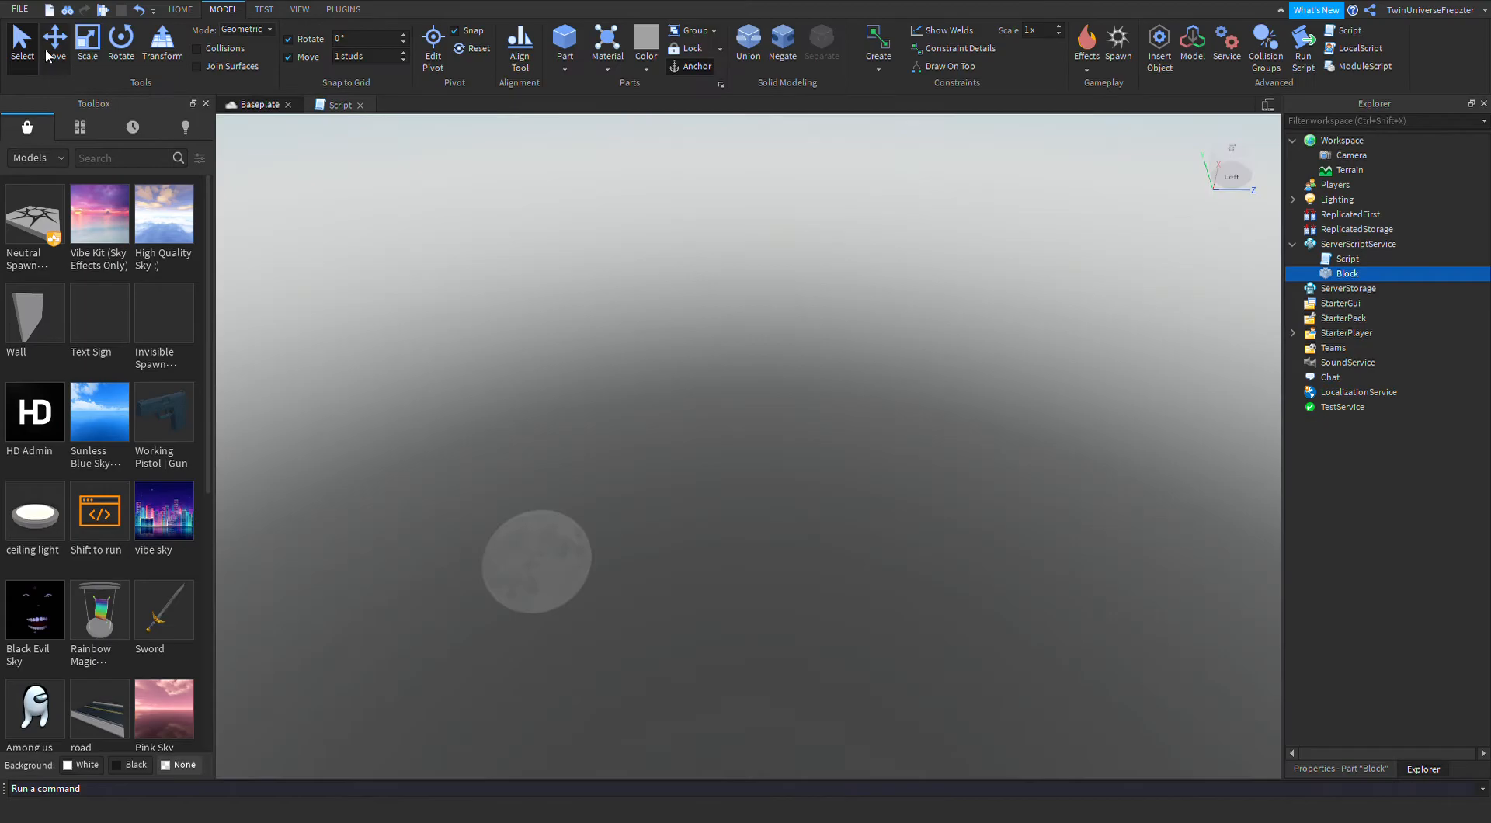
# Step: Inspect Block's Position at the Workspace origin and run a playtest showing stepped cube terrain
pyautogui.click(23, 41)
pyautogui.write('po')
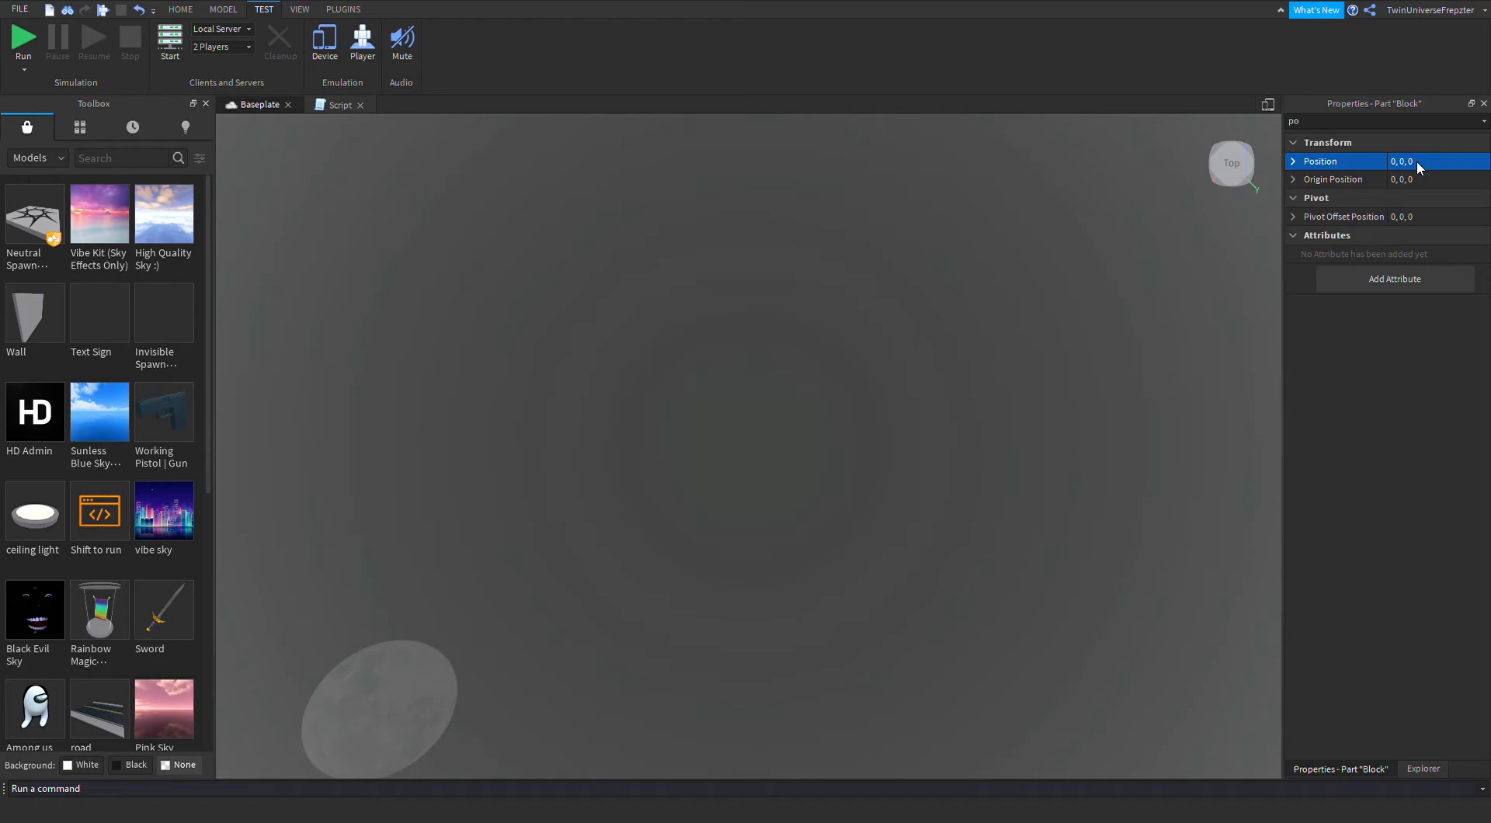
pyautogui.click(1422, 769)
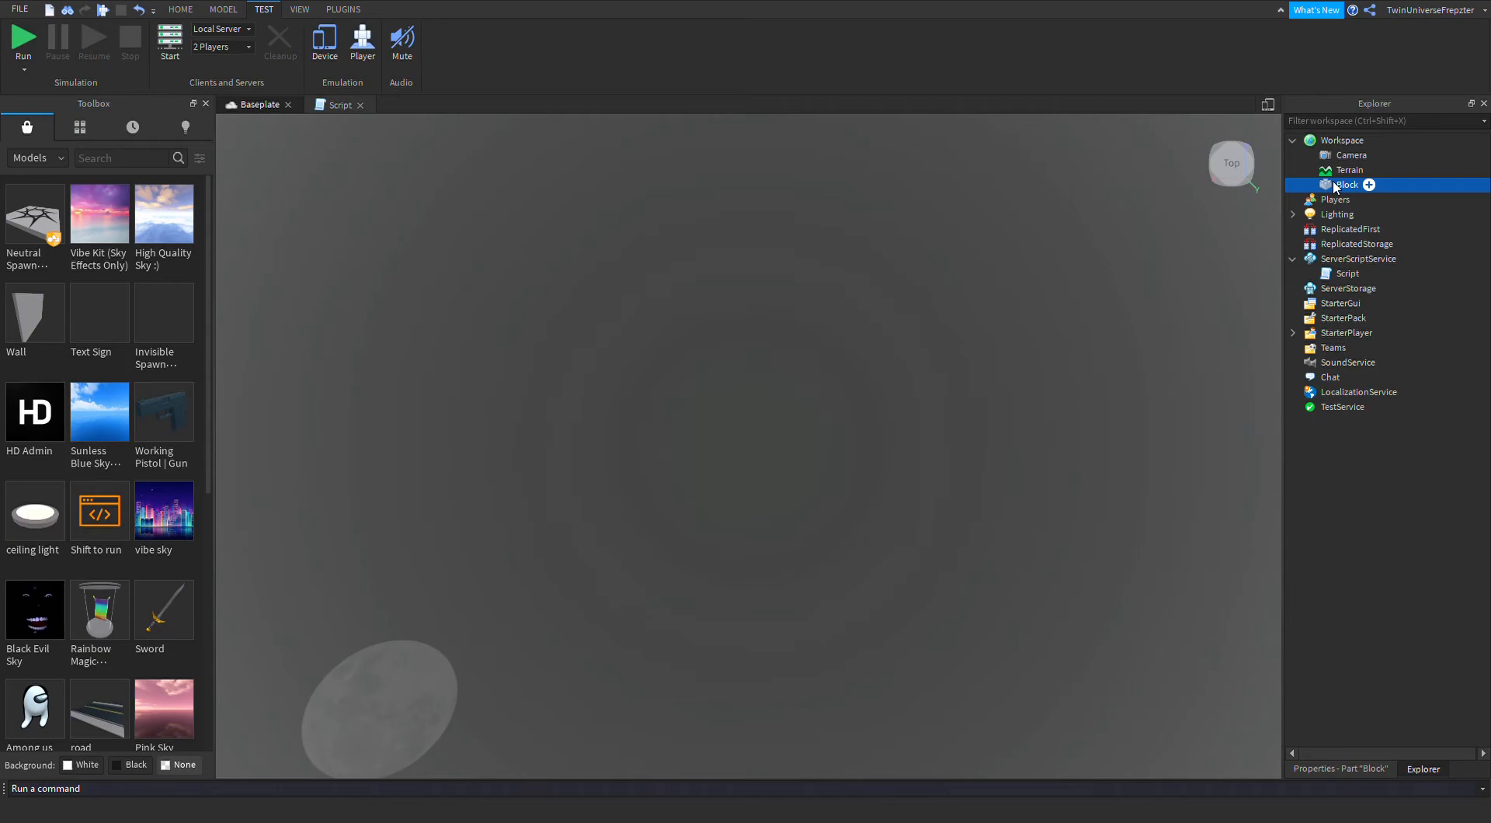
pyautogui.click(1369, 185)
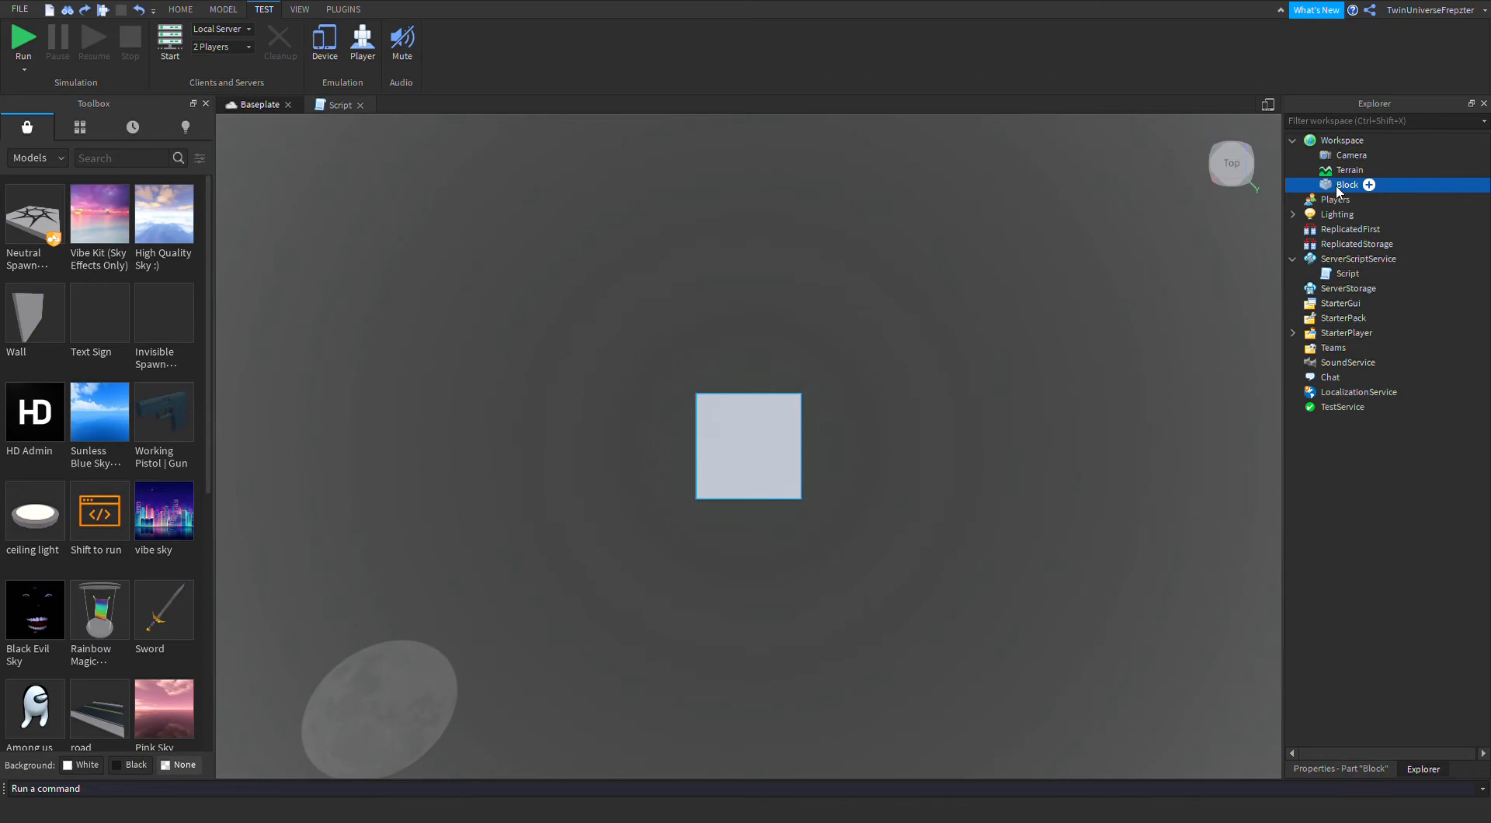
pyautogui.click(23, 40)
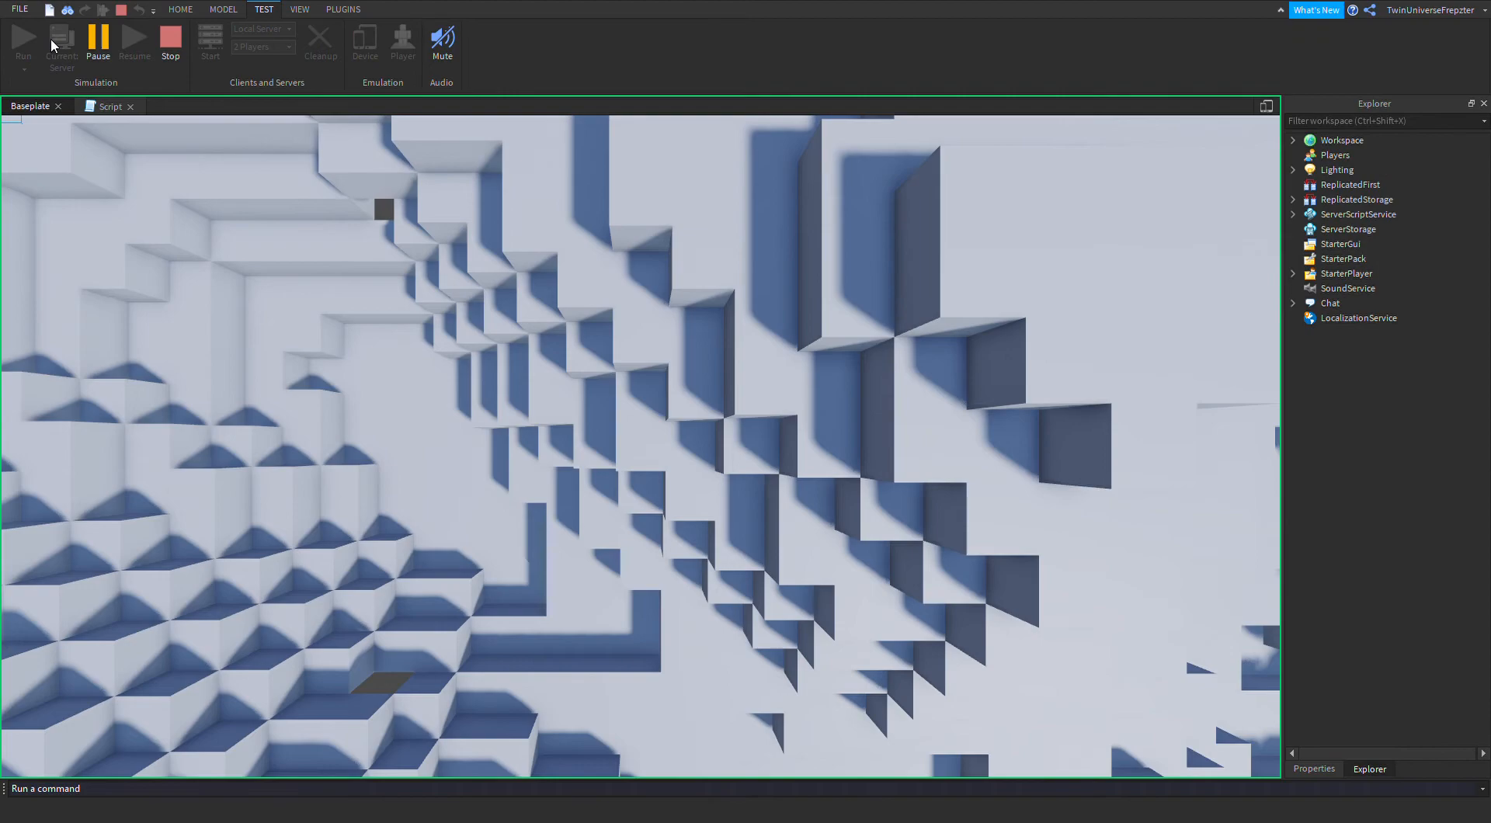
# Step: Stop the running playtest before changing MAPSIZE to 200
pyautogui.click(169, 39)
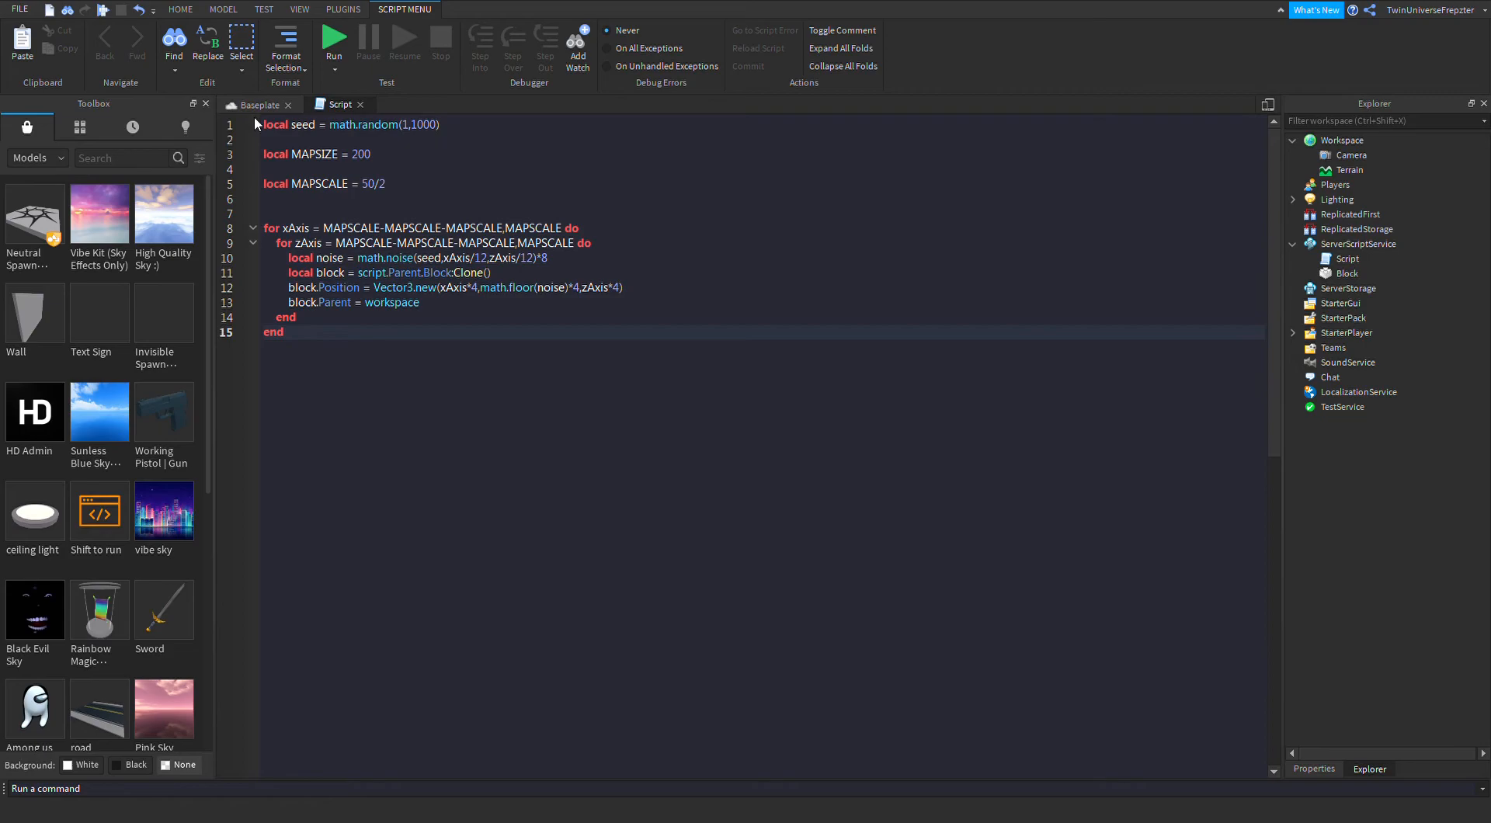
# Step: Run the place with the larger map, stop, then run again with the Output log open
pyautogui.click(334, 36)
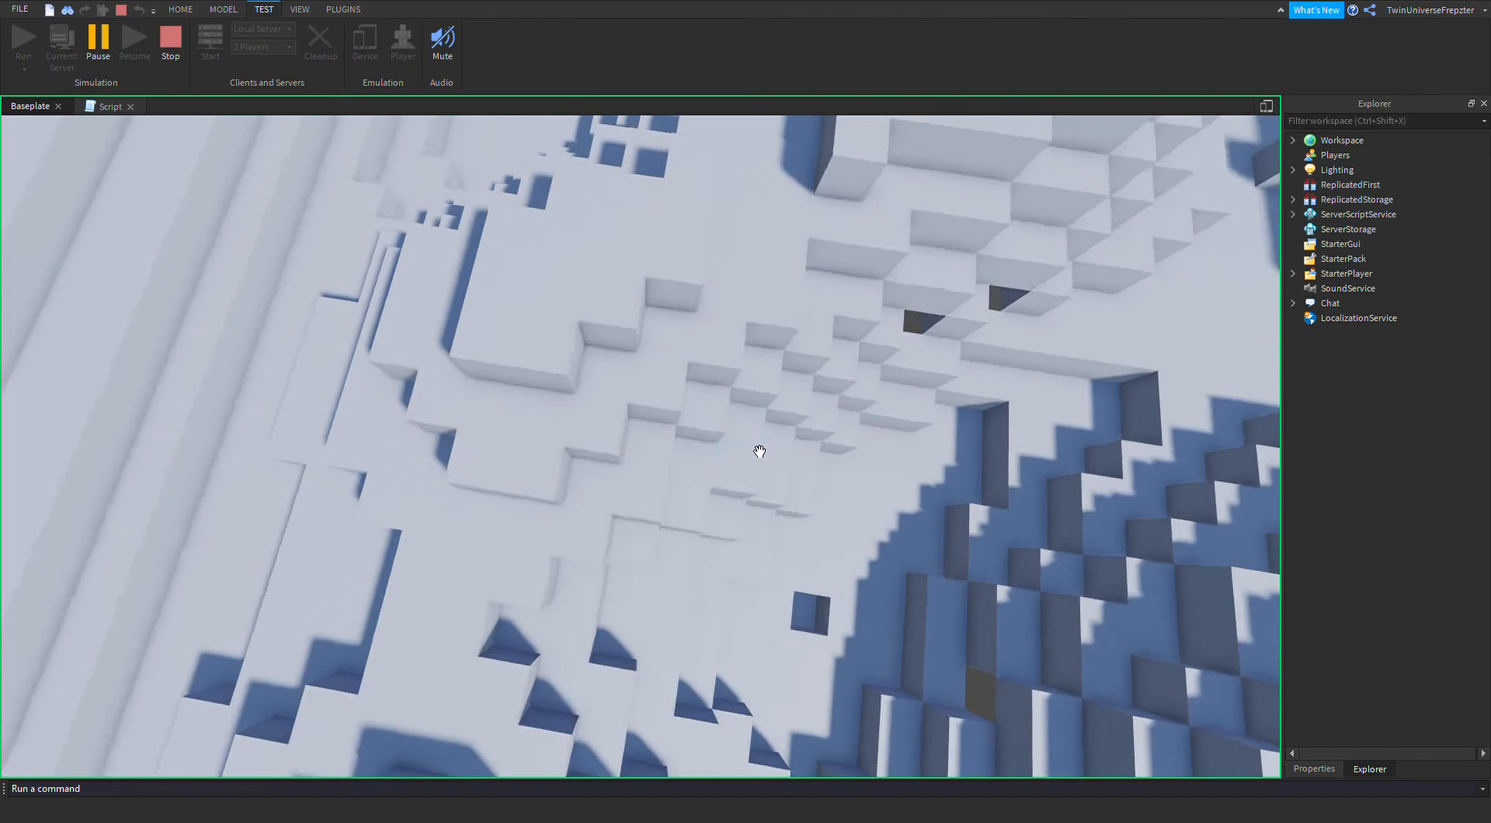
pyautogui.click(298, 9)
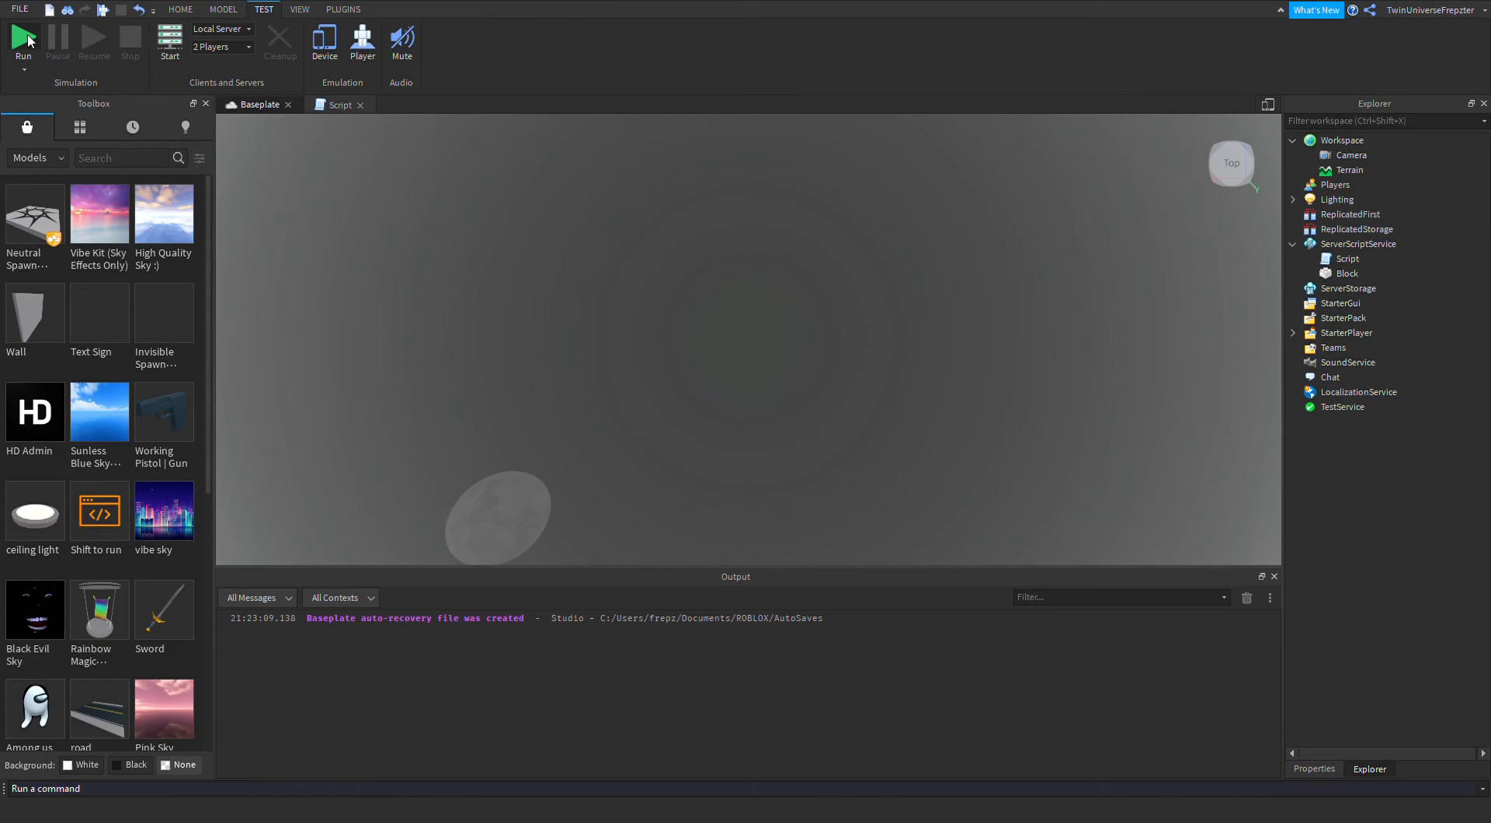
pyautogui.click(24, 40)
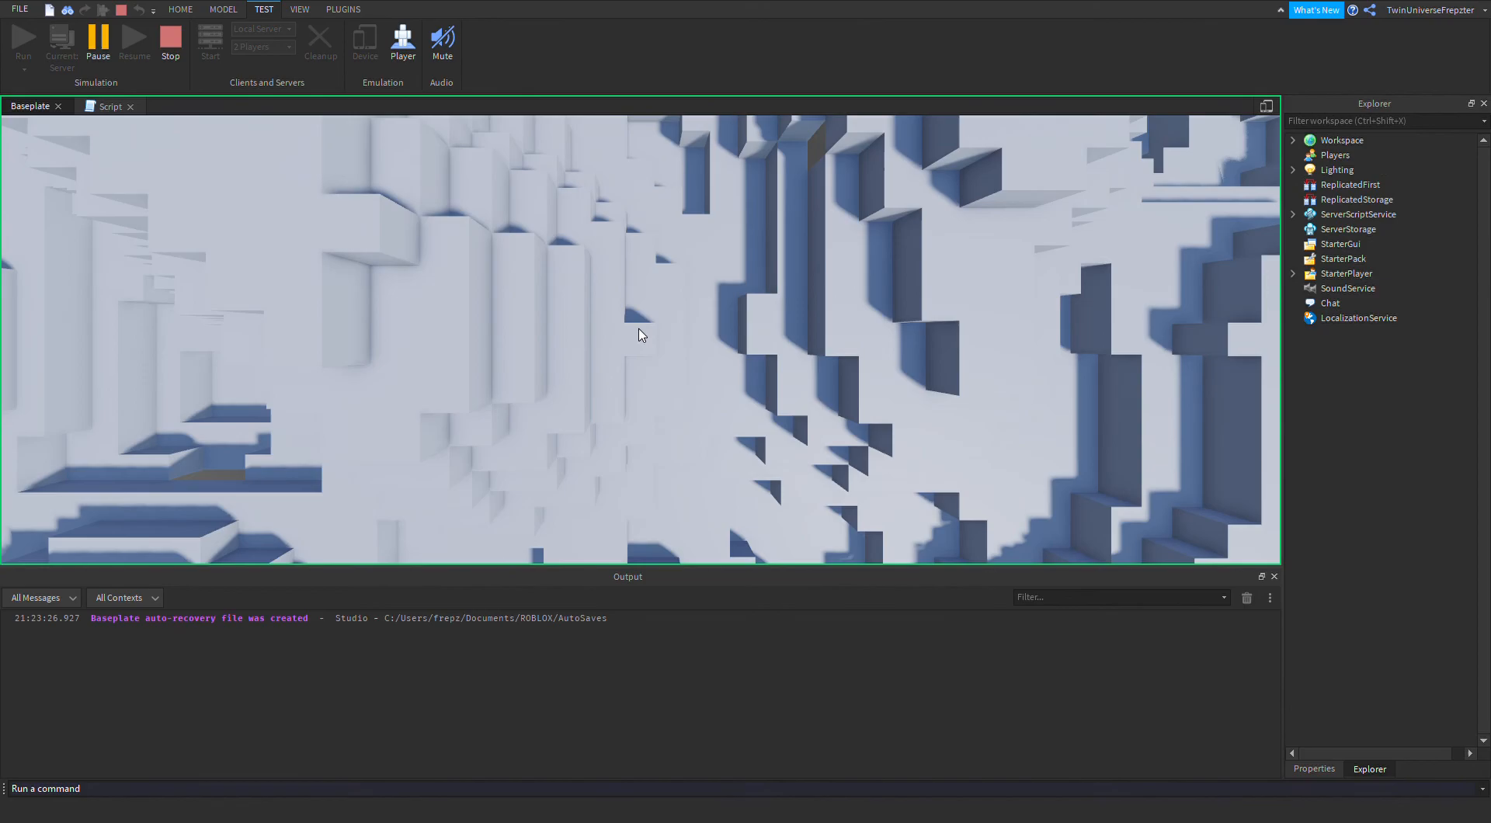